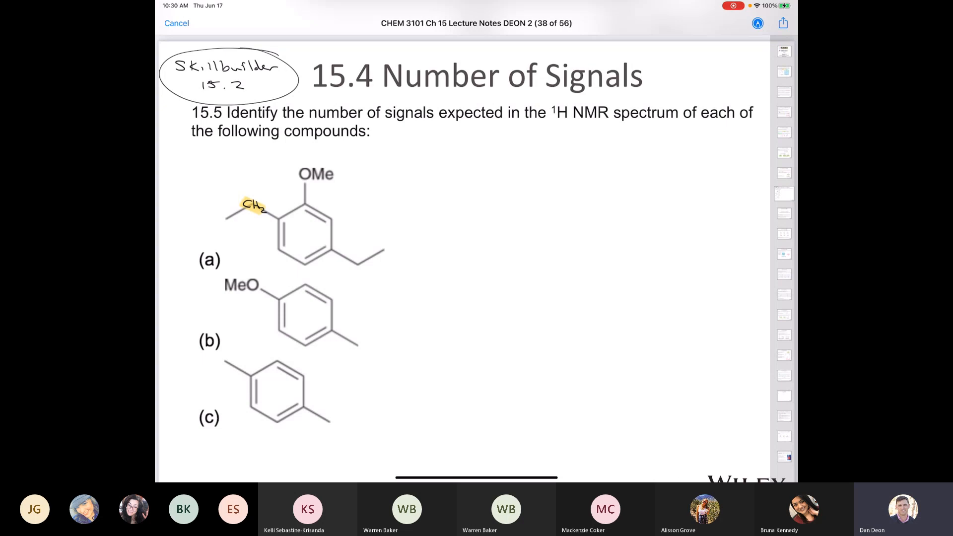
# Highlight compound (a), mark its Me group in red and its CH3 in green.
pyautogui.moveTo(413, 198); pyautogui.dragTo(450, 261)
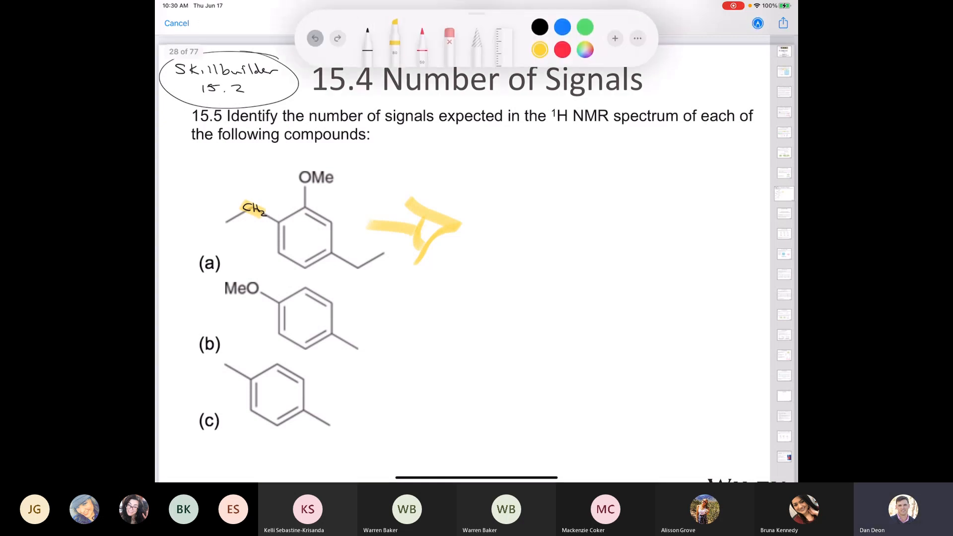
pyautogui.click(315, 39)
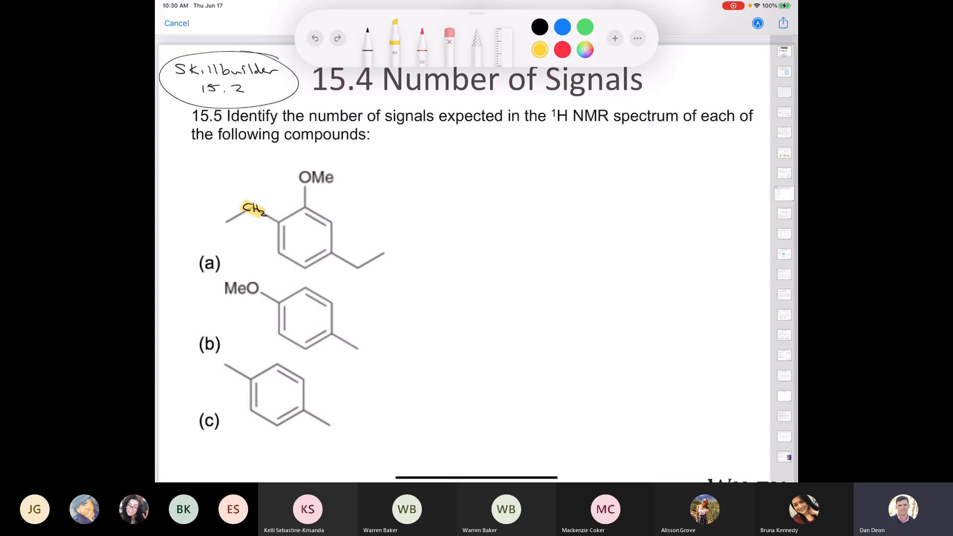
pyautogui.click(561, 50)
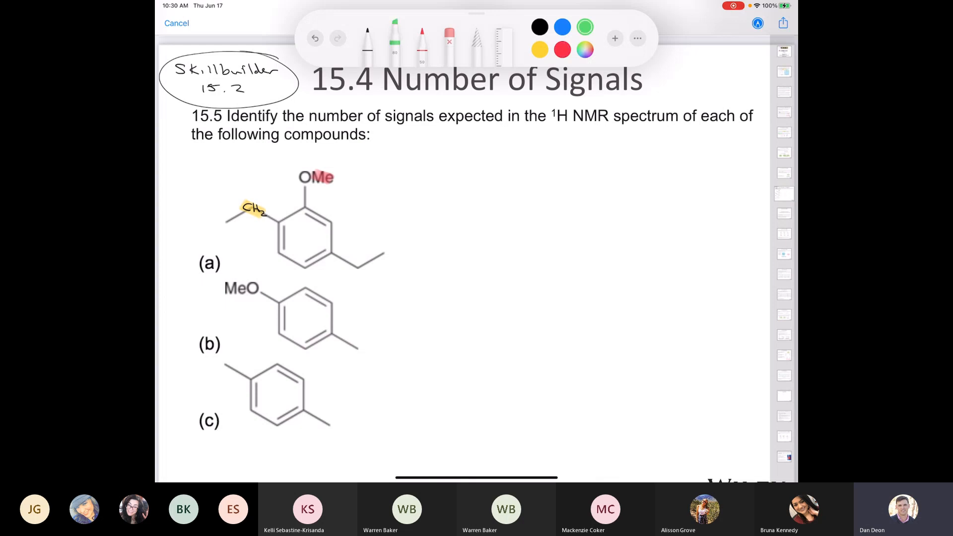
pyautogui.click(368, 38)
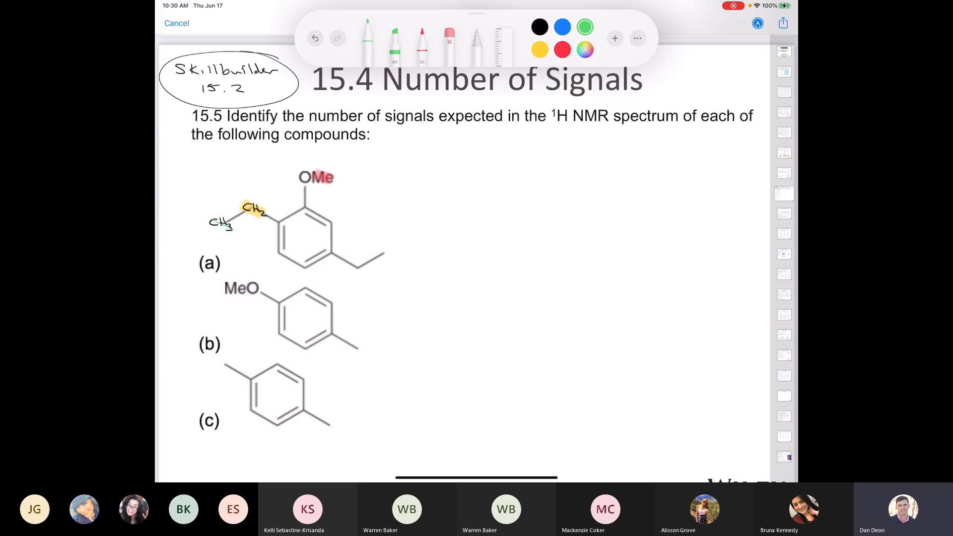
pyautogui.click(394, 40)
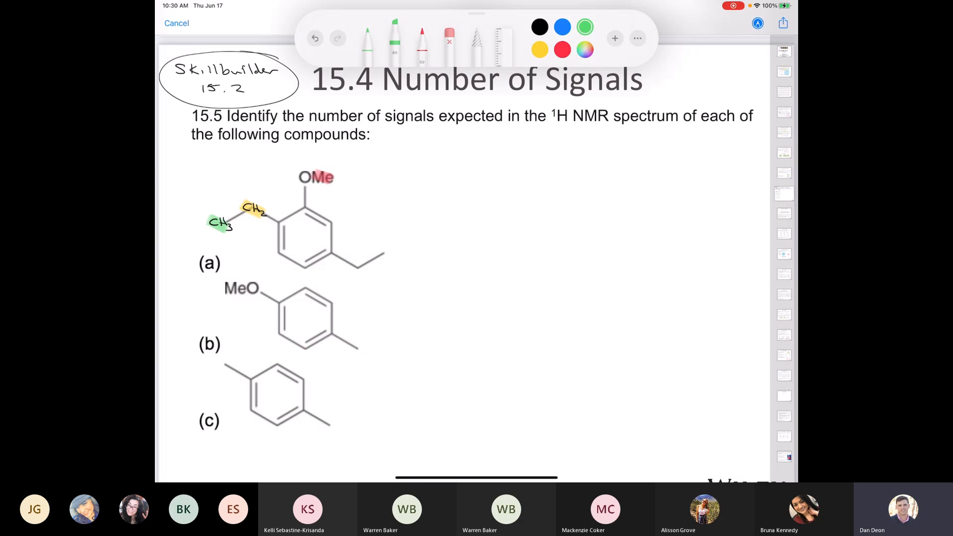
# Write the CH3 and CH2 labels on compound (a)'s ethyl group in black ink.
pyautogui.click(540, 27)
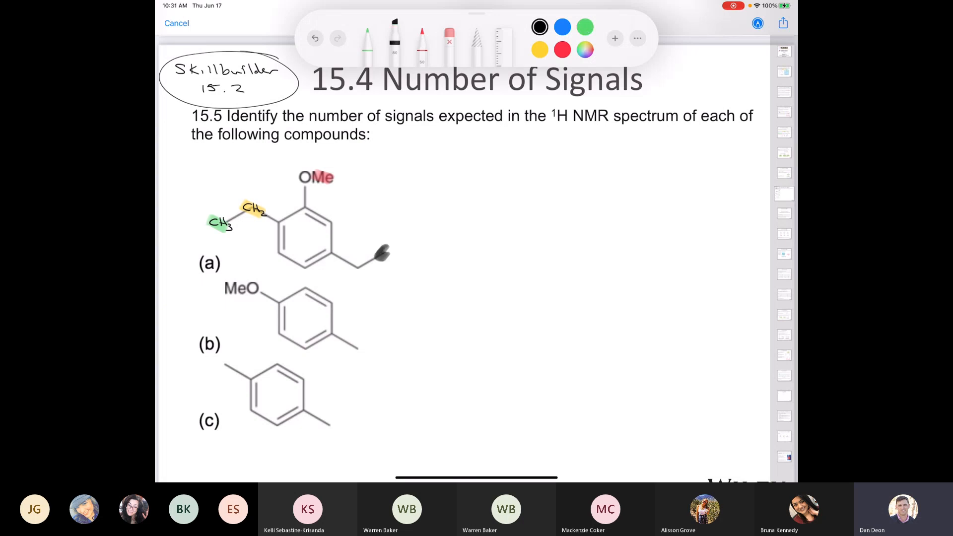
pyautogui.click(368, 37)
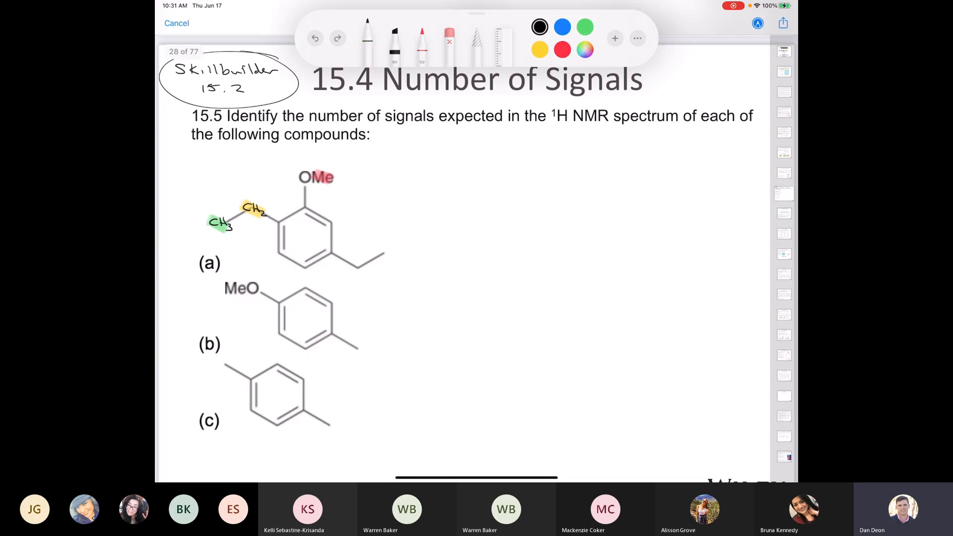
pyautogui.write('CH3')
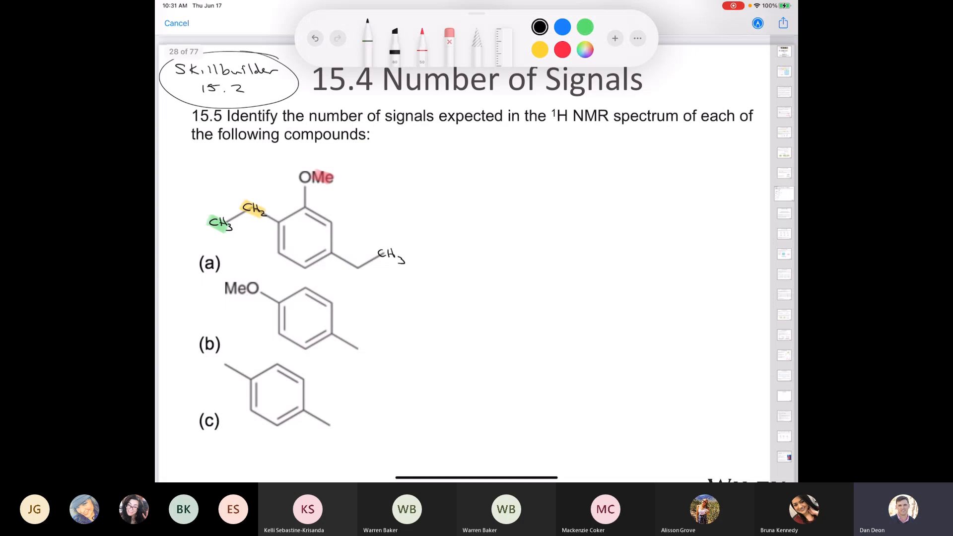
pyautogui.write('CH2')
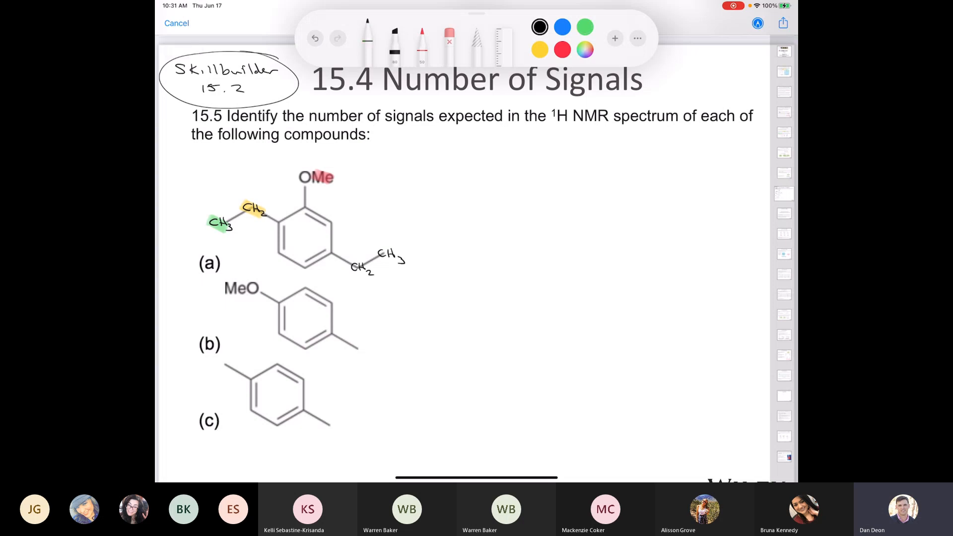
# Highlight the right-hand CH3 of compound (a) in blue.
pyautogui.click(561, 27)
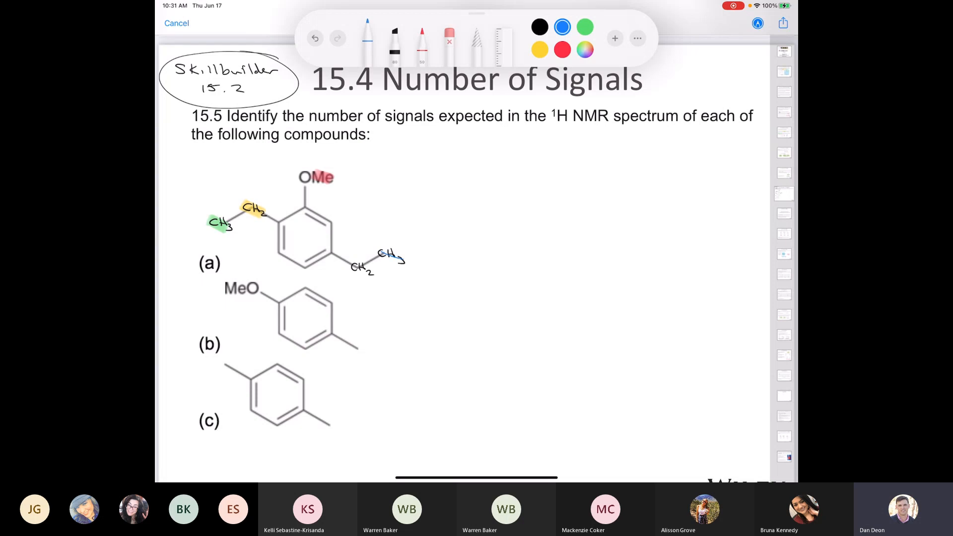
pyautogui.click(539, 27)
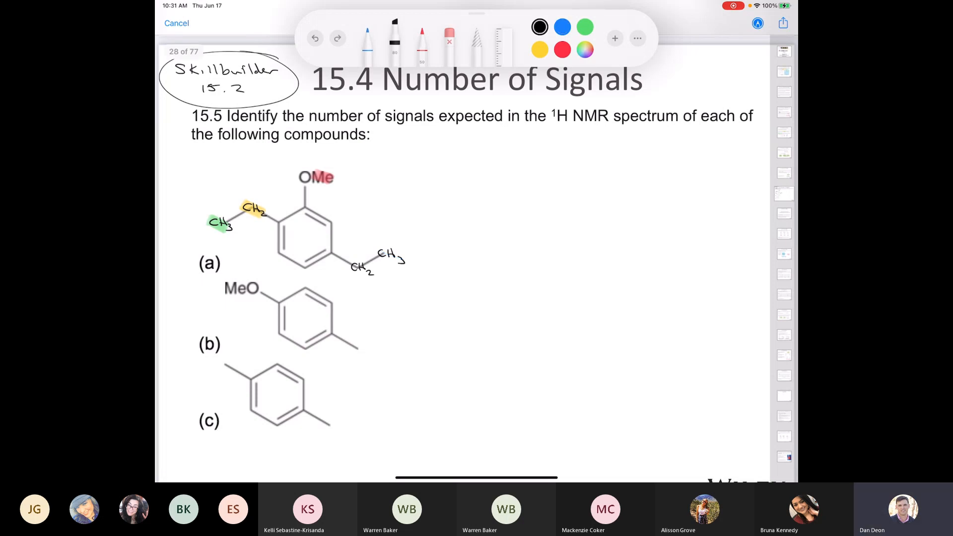
pyautogui.click(562, 27)
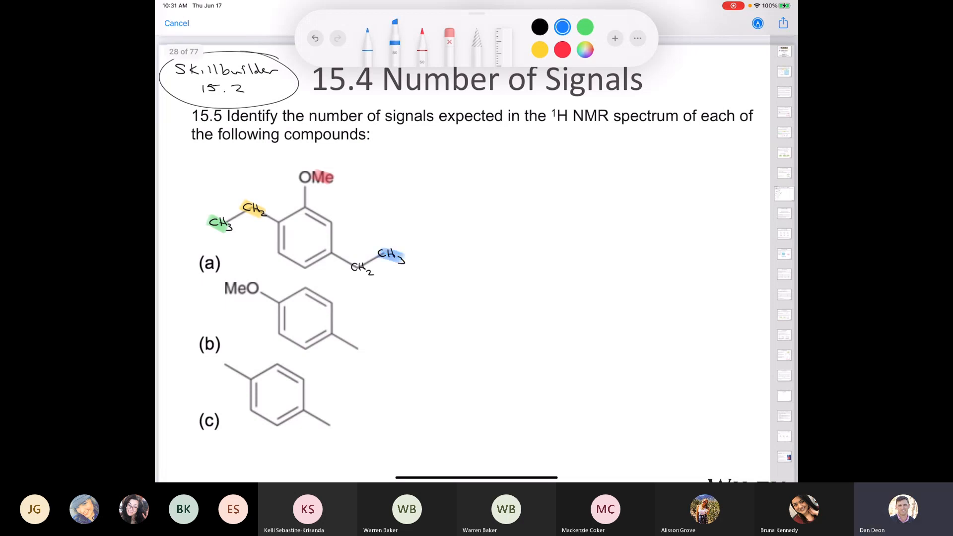
pyautogui.click(584, 27)
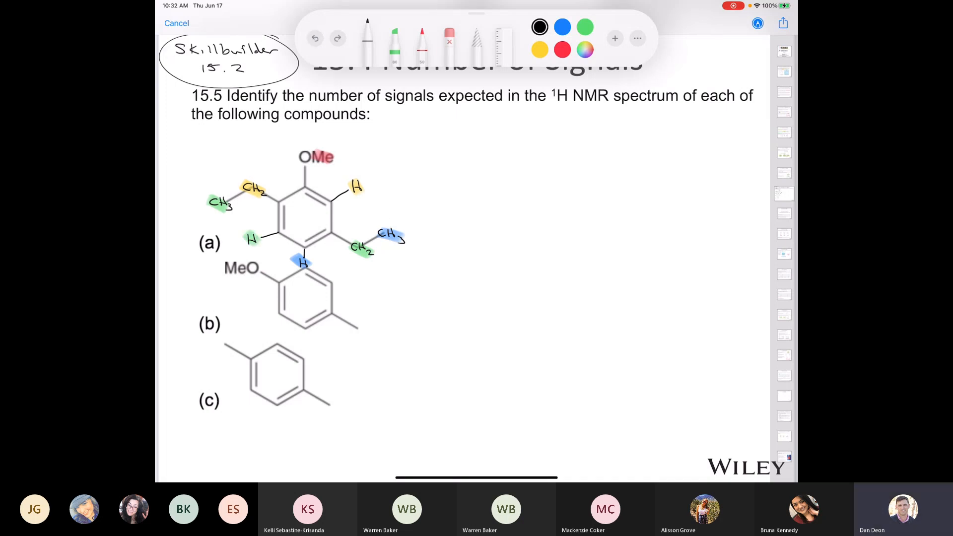
# Highlight the ring hydrogens and second CH2 of compound (a) in colour.
pyautogui.moveTo(416, 183); pyautogui.dragTo(470, 189)
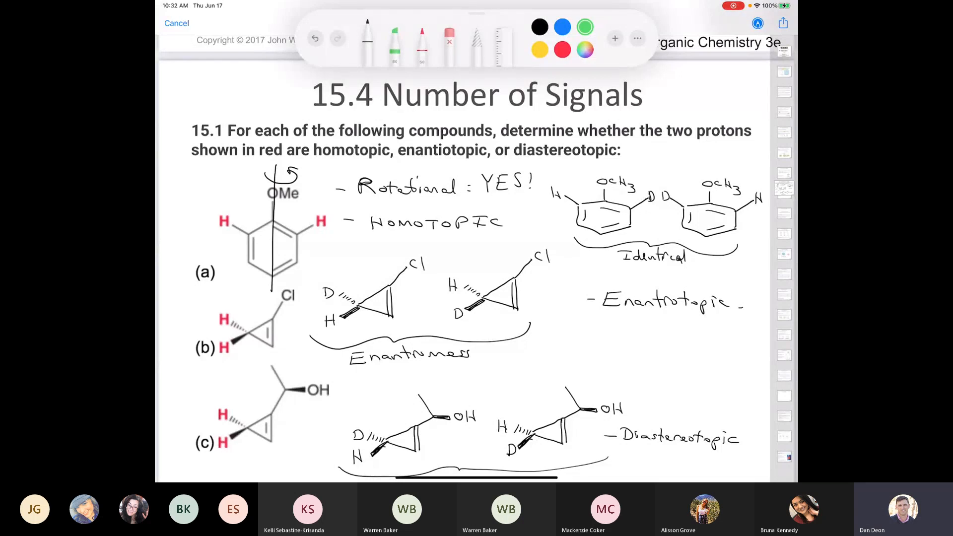
# Draw a green circle around compound (a) of problem 15.1.
pyautogui.moveTo(292, 173); pyautogui.dragTo(206, 286)
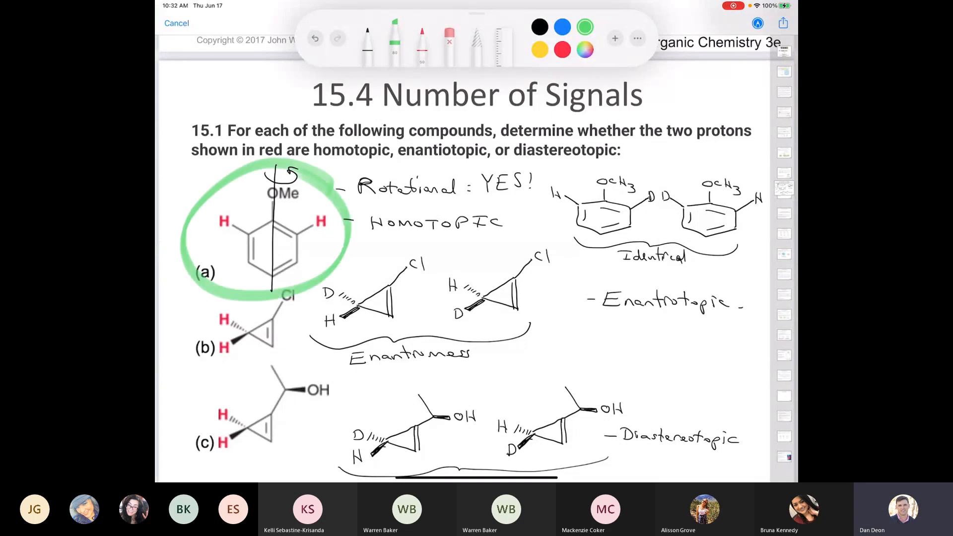
# Close the annotated notes and open Blank Doc 9 from the CHEM 3101 folder.
pyautogui.click(177, 23)
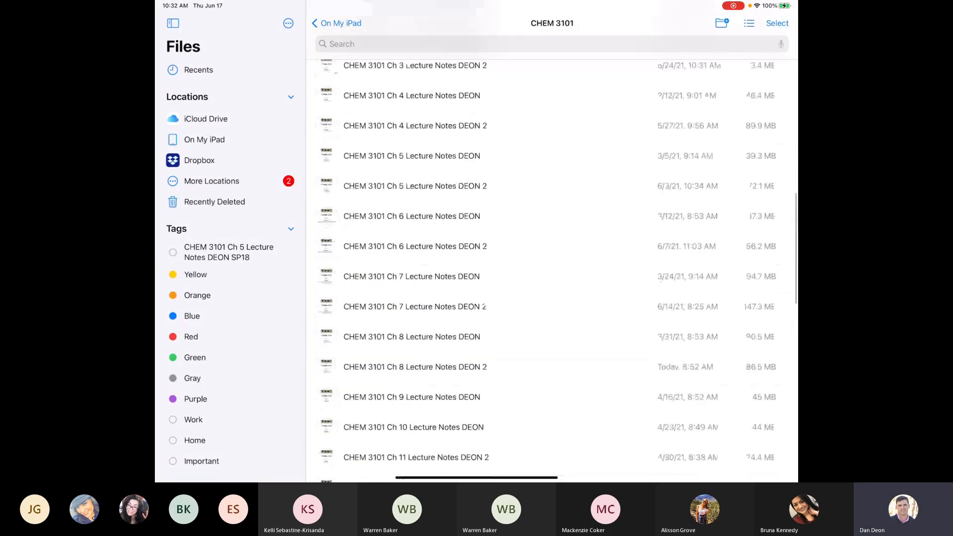
pyautogui.scroll(-3)
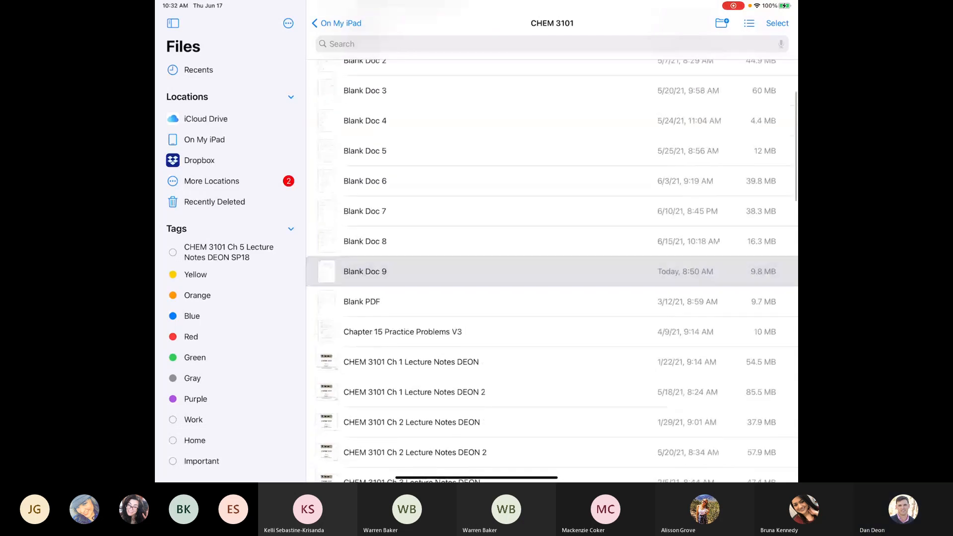
pyautogui.doubleClick(365, 271)
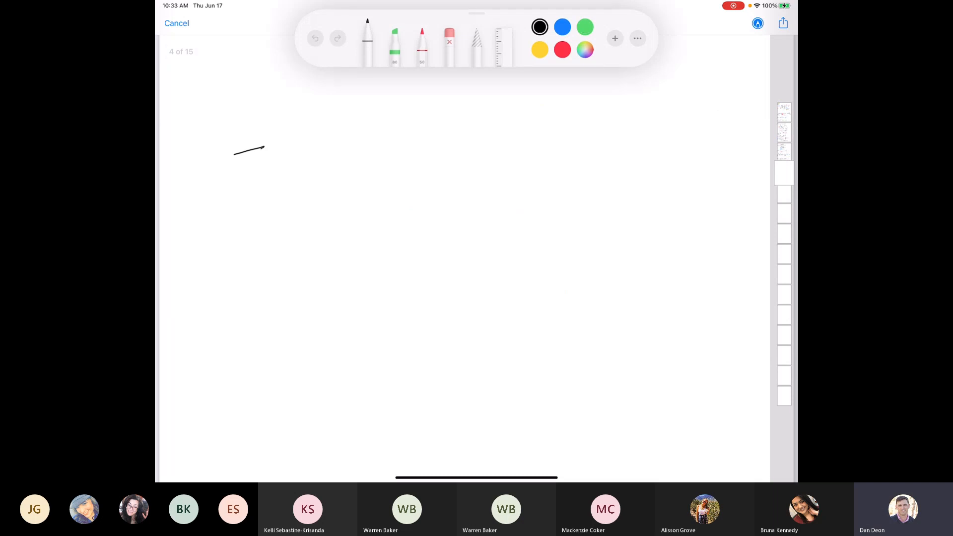
# Draw a benzene ring with an OCH3 group and its two flanking hydrogens.
pyautogui.moveTo(264, 148); pyautogui.dragTo(267, 185)
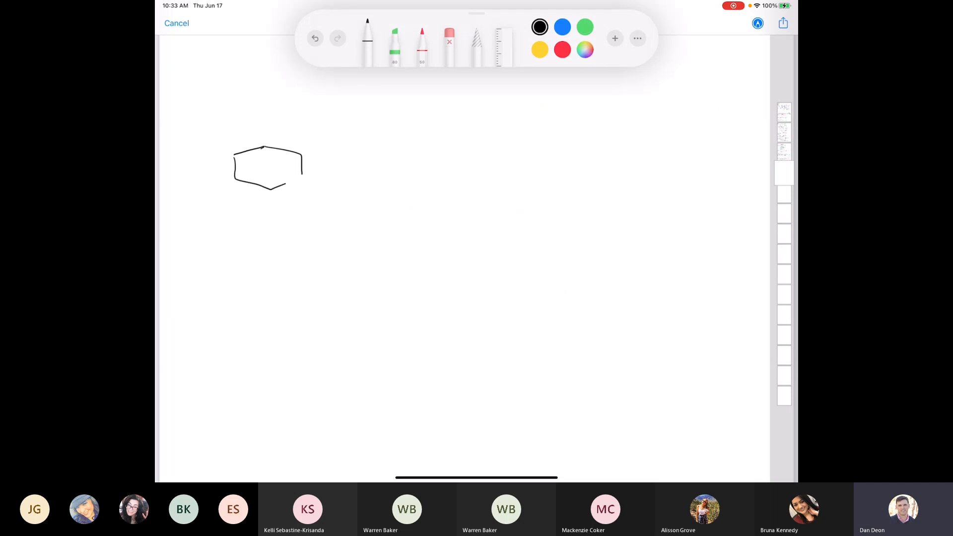
pyautogui.moveTo(255, 154); pyautogui.dragTo(304, 177)
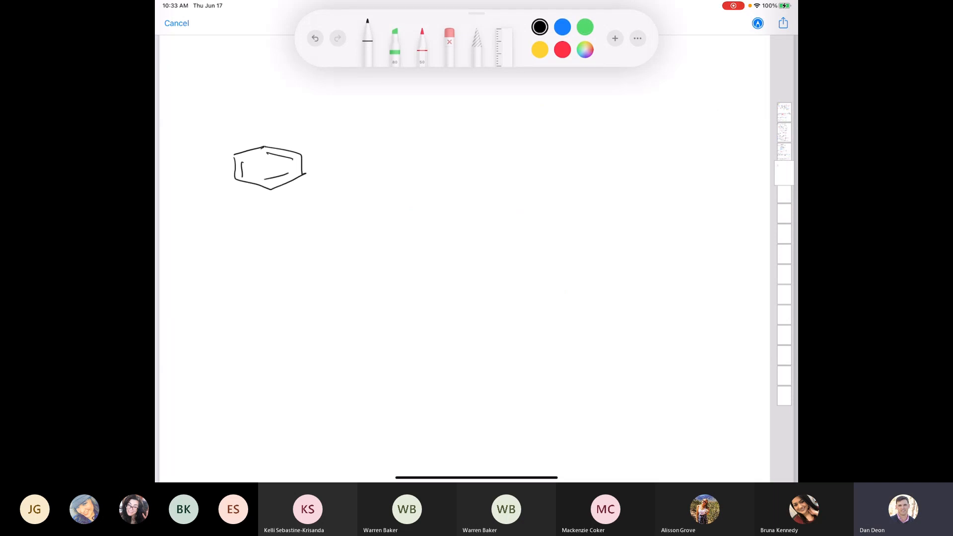
pyautogui.moveTo(265, 140); pyautogui.dragTo(274, 115)
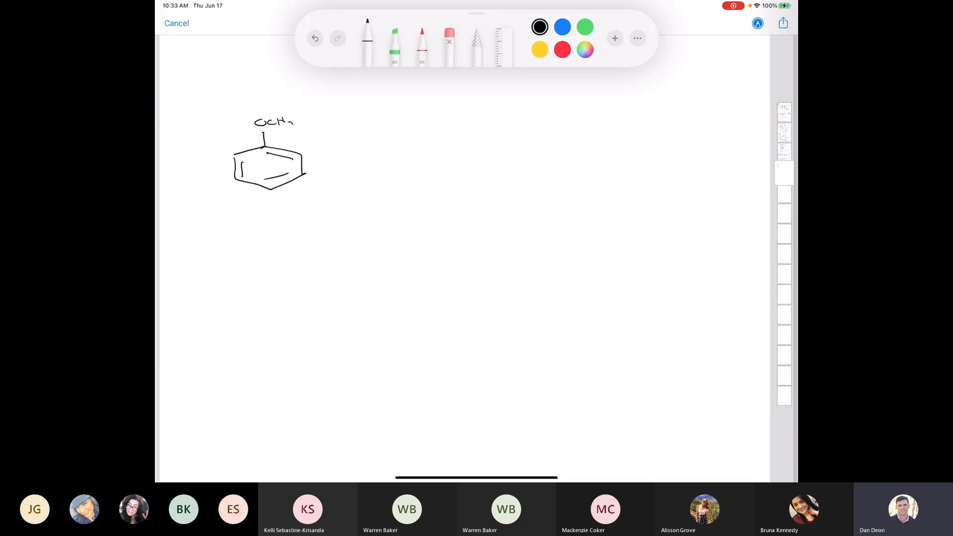
pyautogui.moveTo(298, 152); pyautogui.dragTo(329, 141)
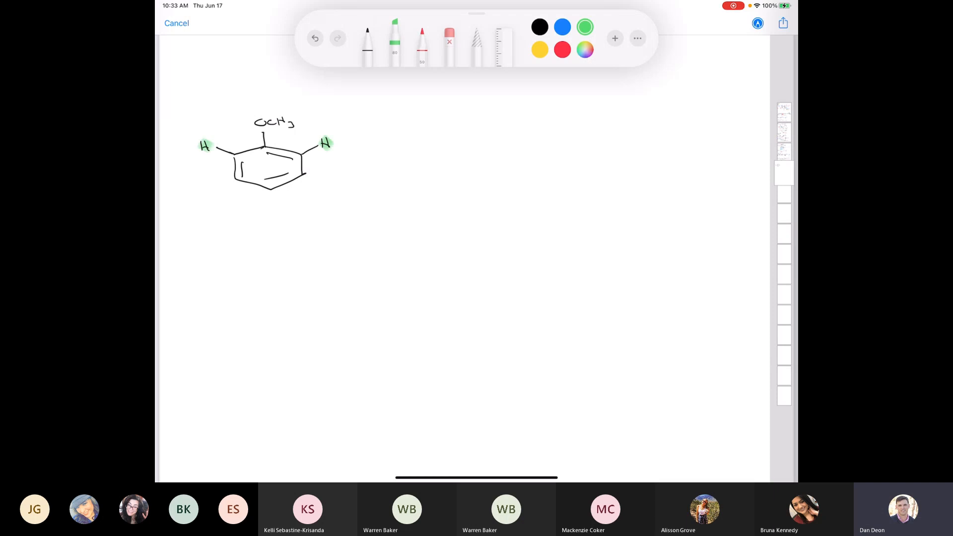
# Add a red symmetry axis with rotation arrow, then start a second ring in black.
pyautogui.click(367, 33)
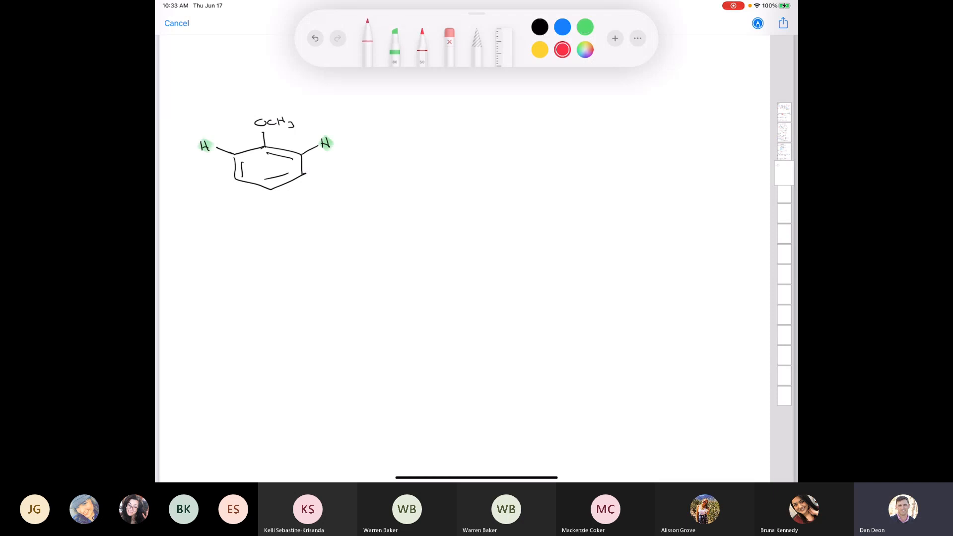
pyautogui.moveTo(264, 97); pyautogui.dragTo(269, 209)
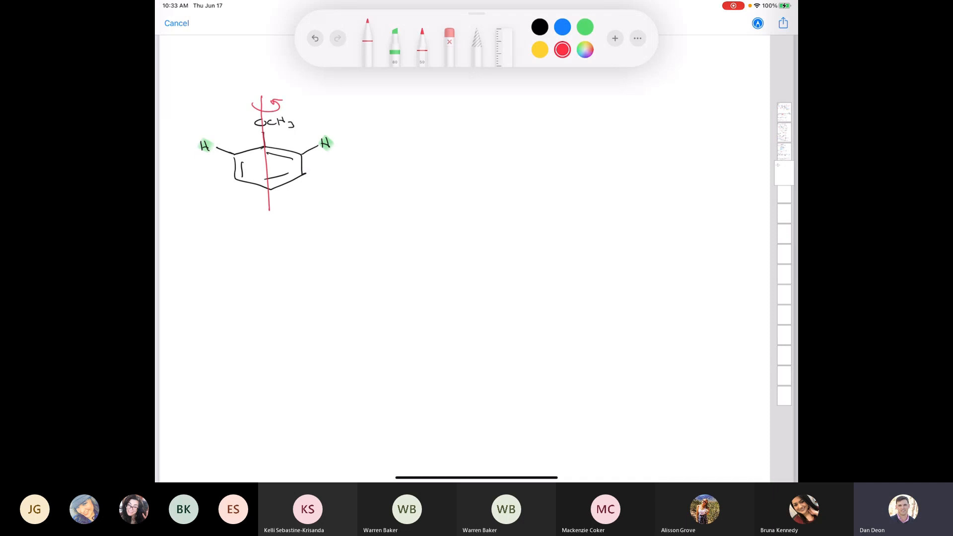
pyautogui.click(539, 27)
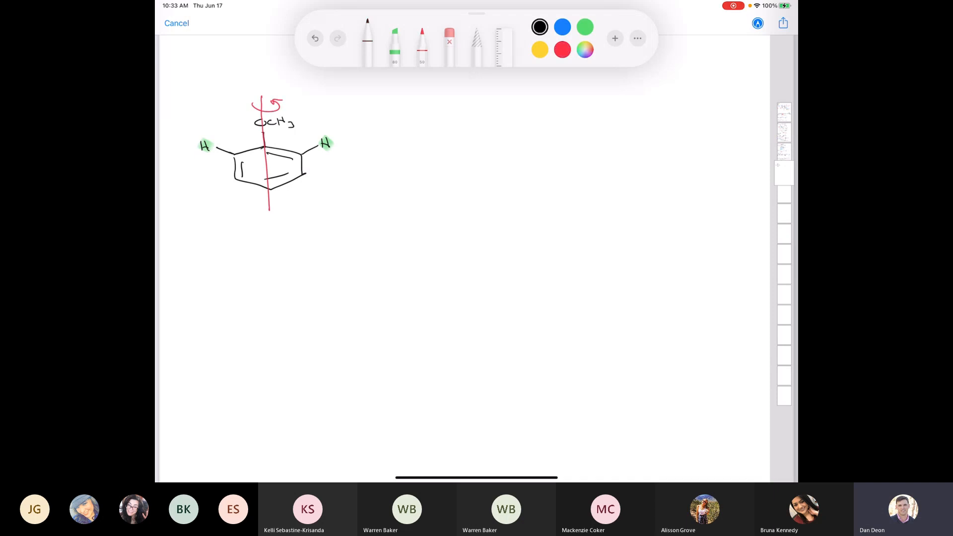
pyautogui.moveTo(419, 152); pyautogui.dragTo(484, 173)
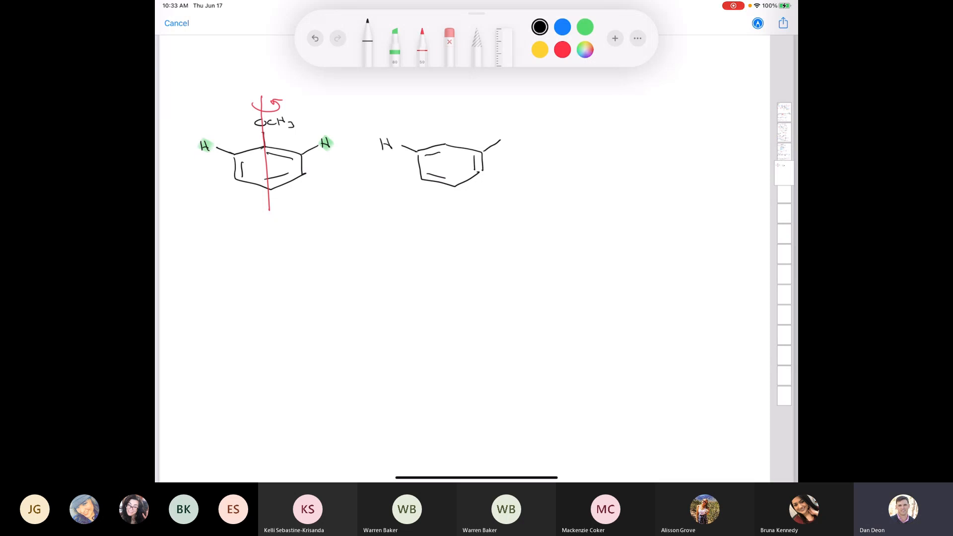
# Add the methoxy group and hydrogens to the second ring and its red rotation arrow.
pyautogui.moveTo(444, 112); pyautogui.dragTo(507, 137)
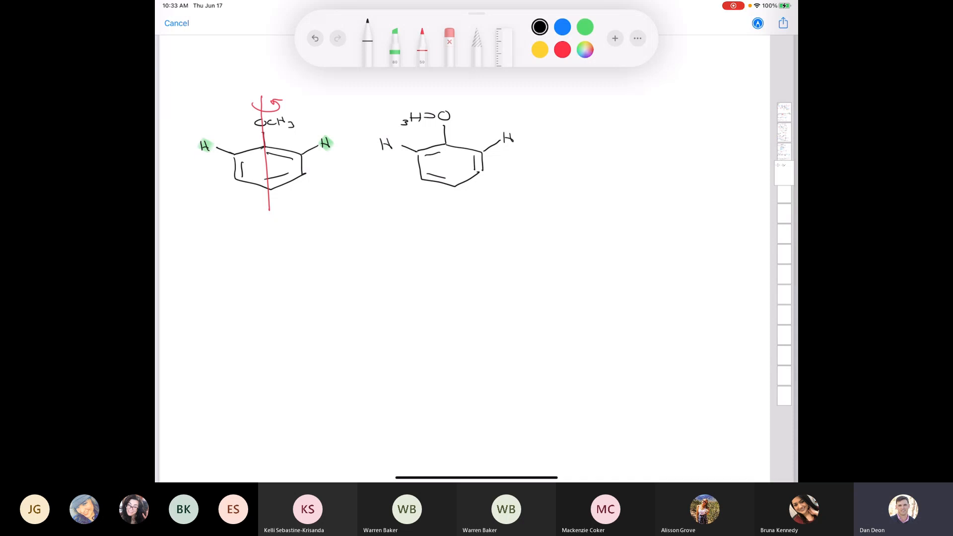
pyautogui.click(561, 50)
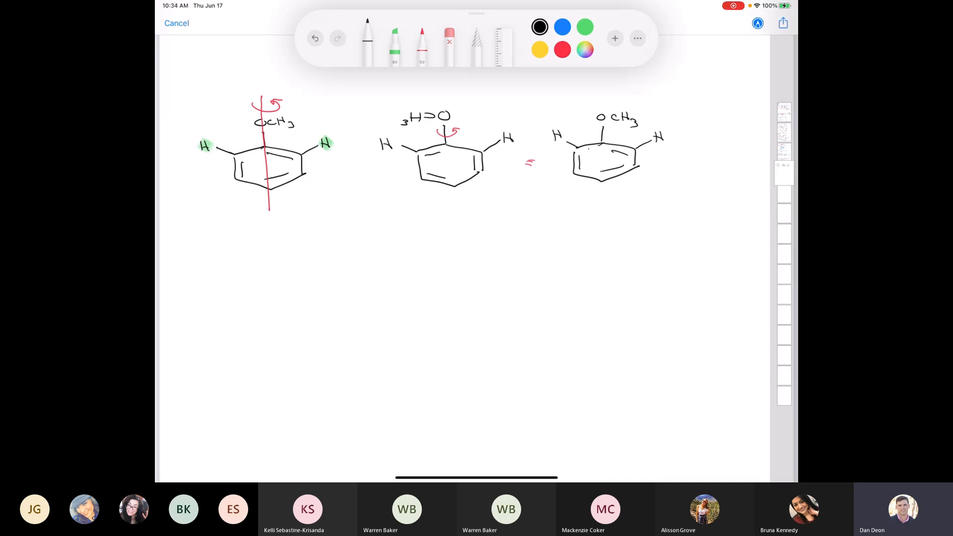
# Draw the expanded methoxybenzene, circle the left CH3 in red, then close the notes.
pyautogui.moveTo(421, 302); pyautogui.dragTo(478, 314)
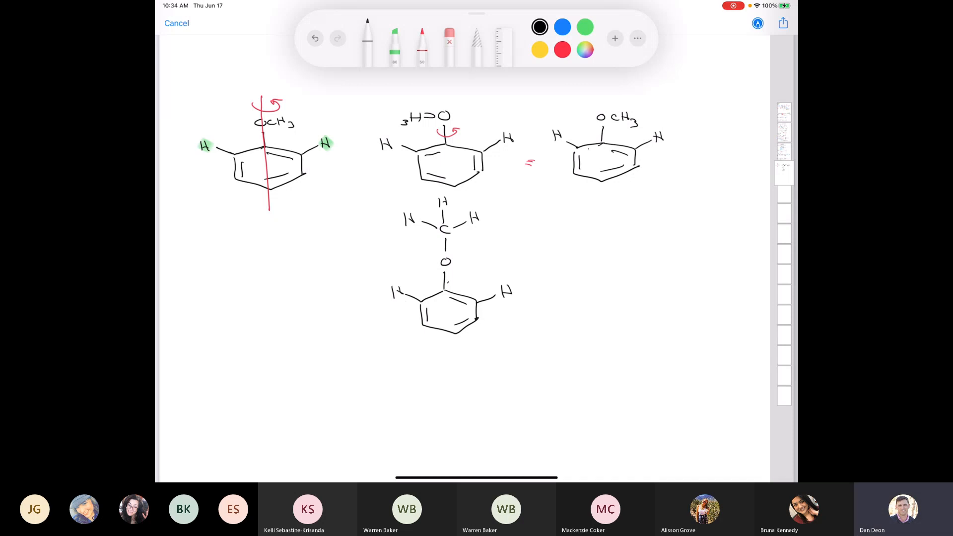
pyautogui.click(561, 50)
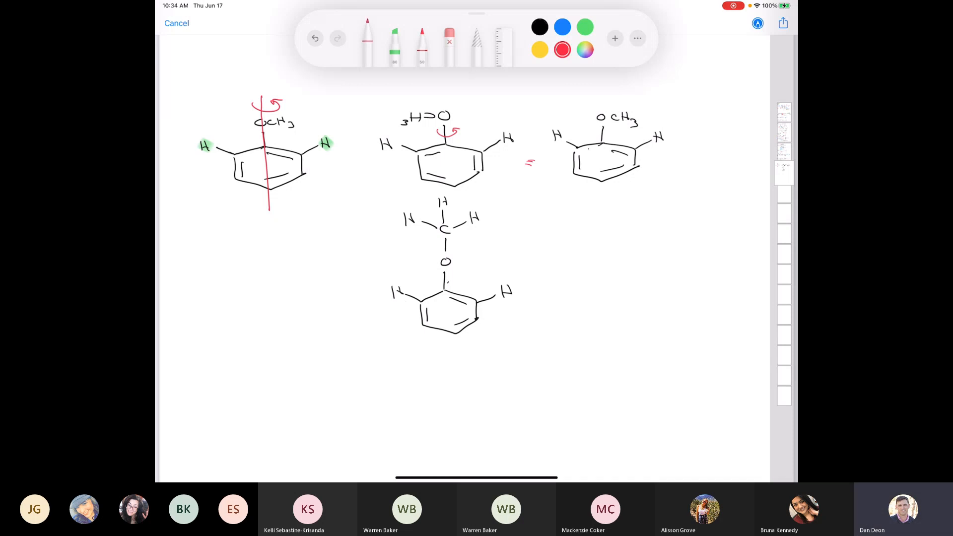
pyautogui.moveTo(440, 189); pyautogui.dragTo(453, 375)
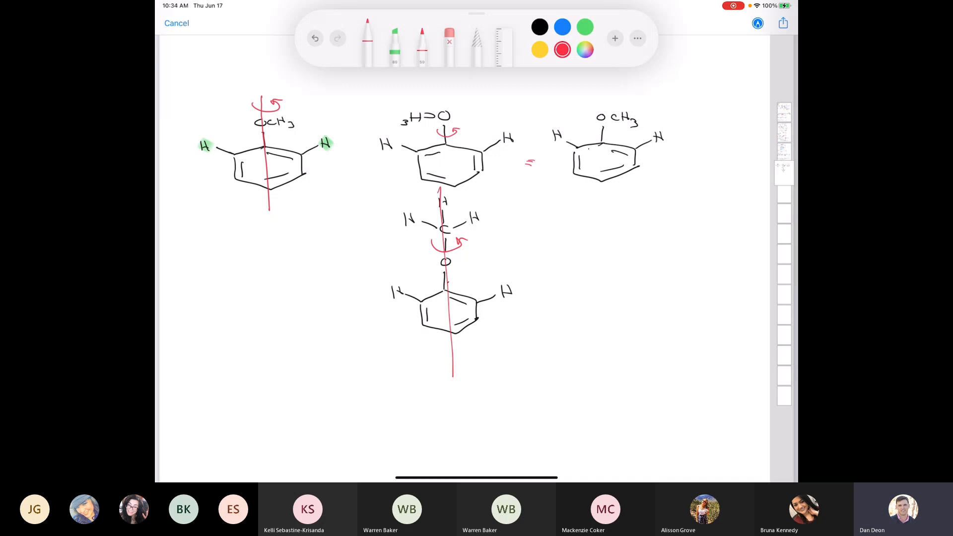
pyautogui.moveTo(267, 118); pyautogui.dragTo(306, 125)
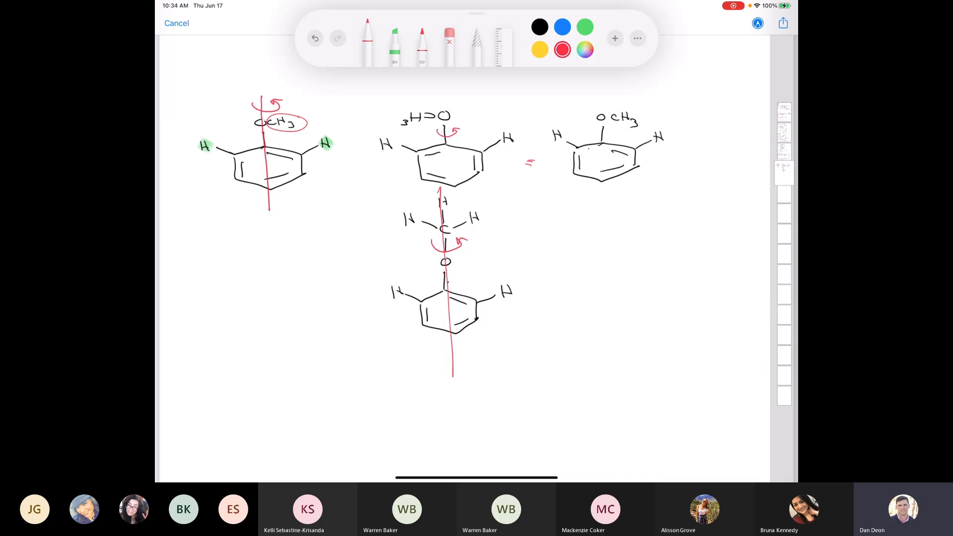
pyautogui.click(394, 39)
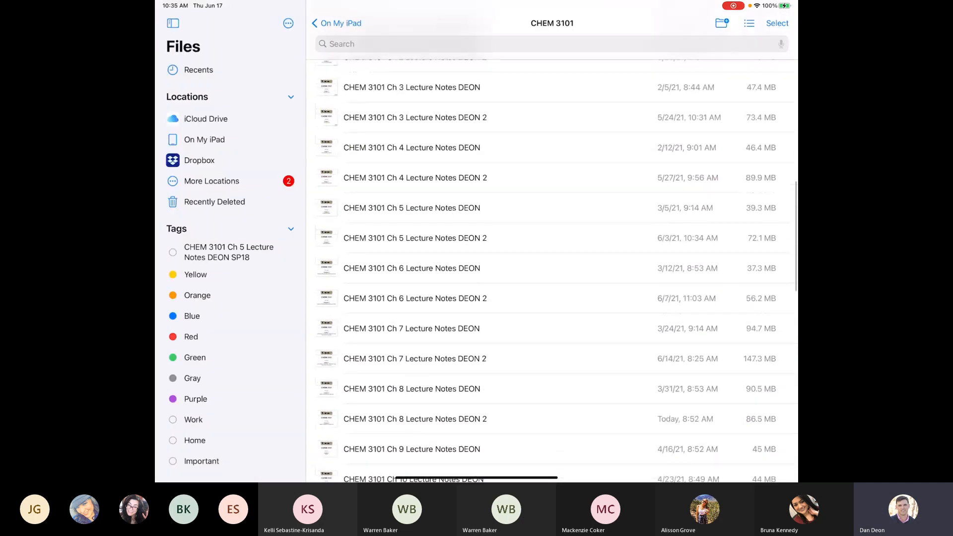
# Scroll the Chapter 15 notes to the Number of Signals problem 15.5.
pyautogui.scroll(-3)
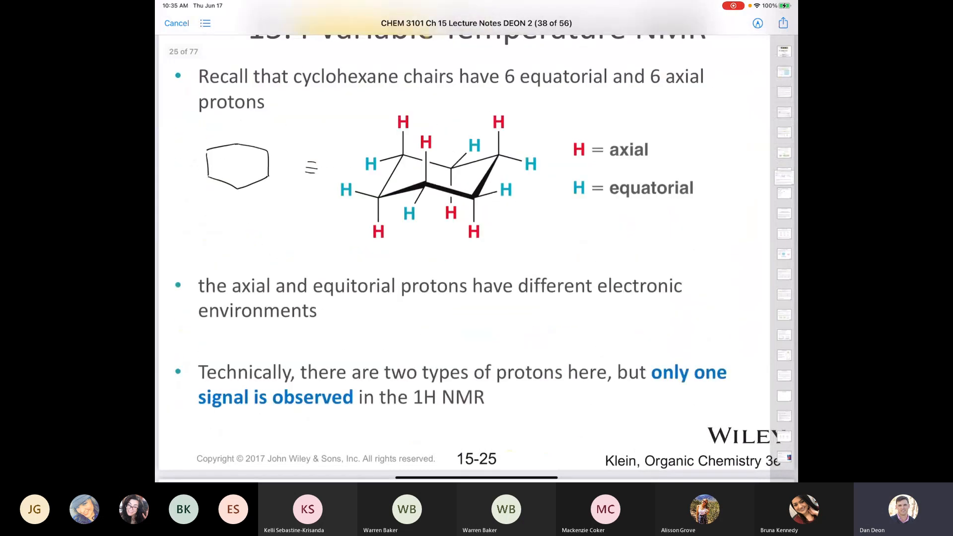
pyautogui.scroll(-3)
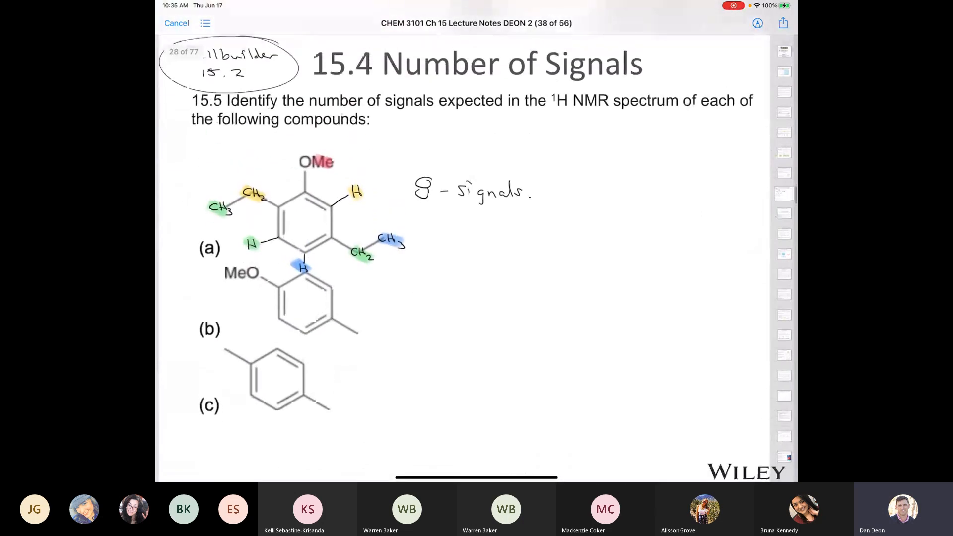
pyautogui.scroll(-3)
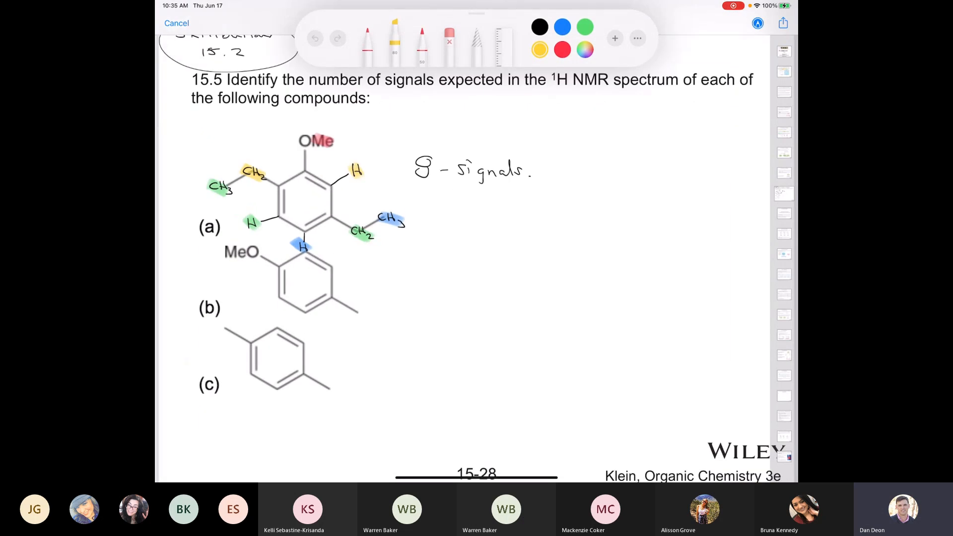
# Close the lecture notes and open a blank document for drawing.
pyautogui.click(561, 49)
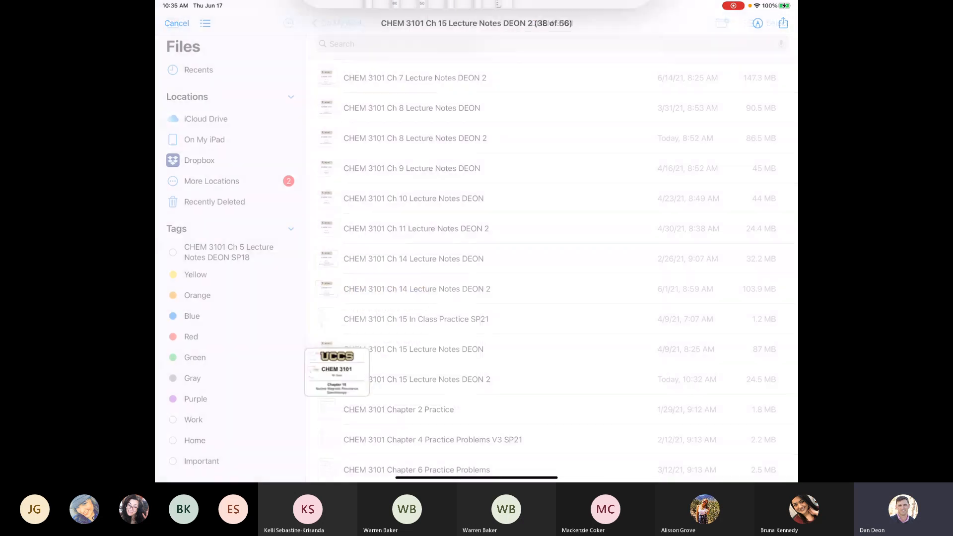
pyautogui.click(176, 23)
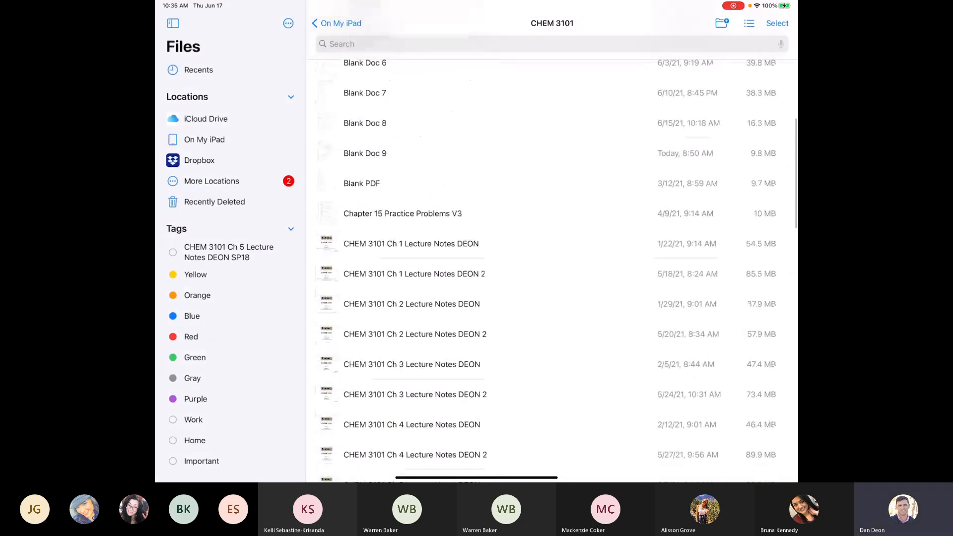
pyautogui.click(364, 152)
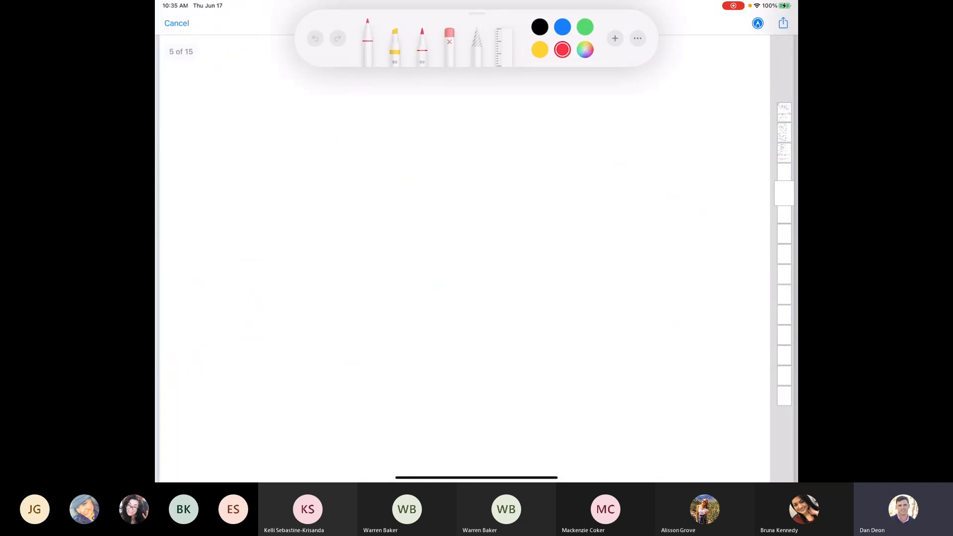
# Draw the red p-methylanisole ring and a horizontal symmetry axis through it.
pyautogui.moveTo(221, 146); pyautogui.dragTo(248, 140)
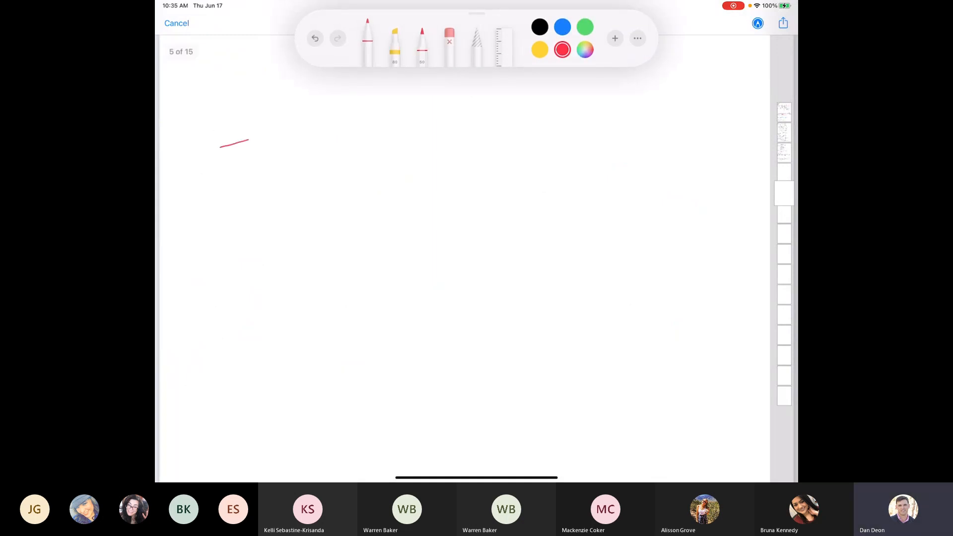
pyautogui.moveTo(249, 140); pyautogui.dragTo(289, 173)
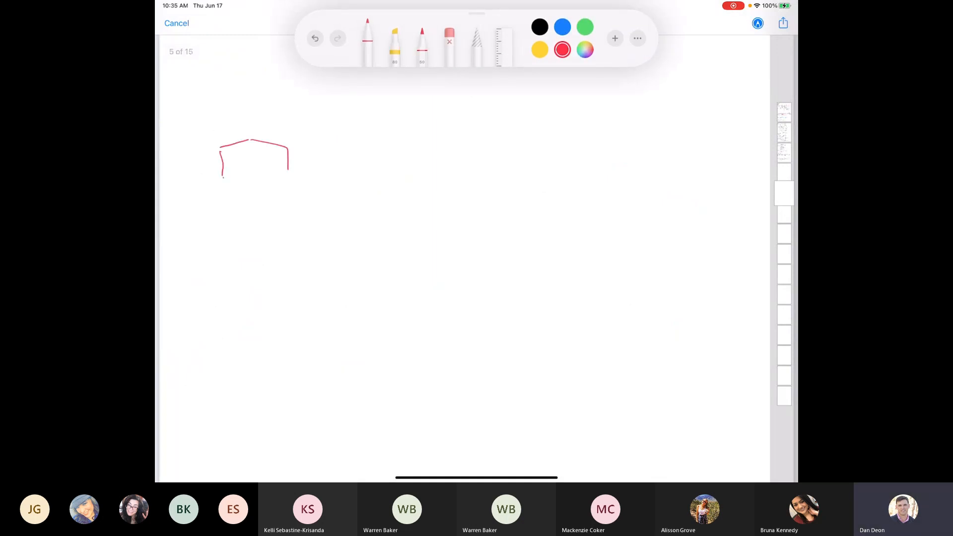
pyautogui.moveTo(223, 173); pyautogui.dragTo(290, 177)
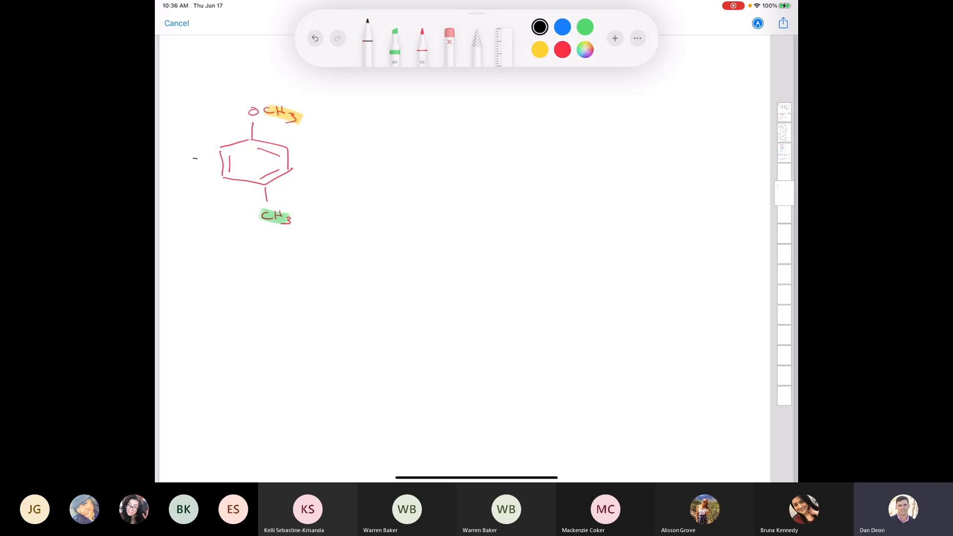
pyautogui.moveTo(193, 158); pyautogui.dragTo(349, 166)
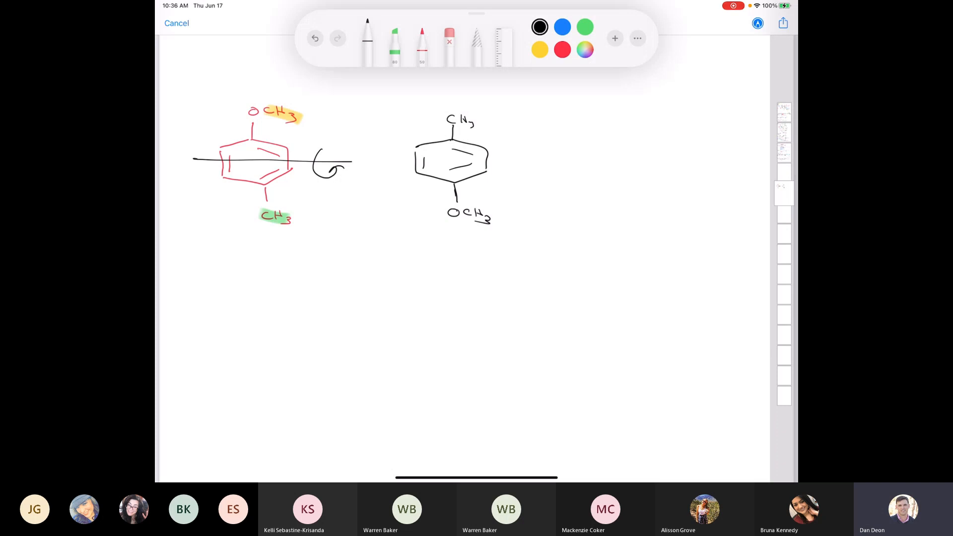
# Erase the flipped sketch and draw a large ring with CH3 groups showing all hydrogens.
pyautogui.click(449, 27)
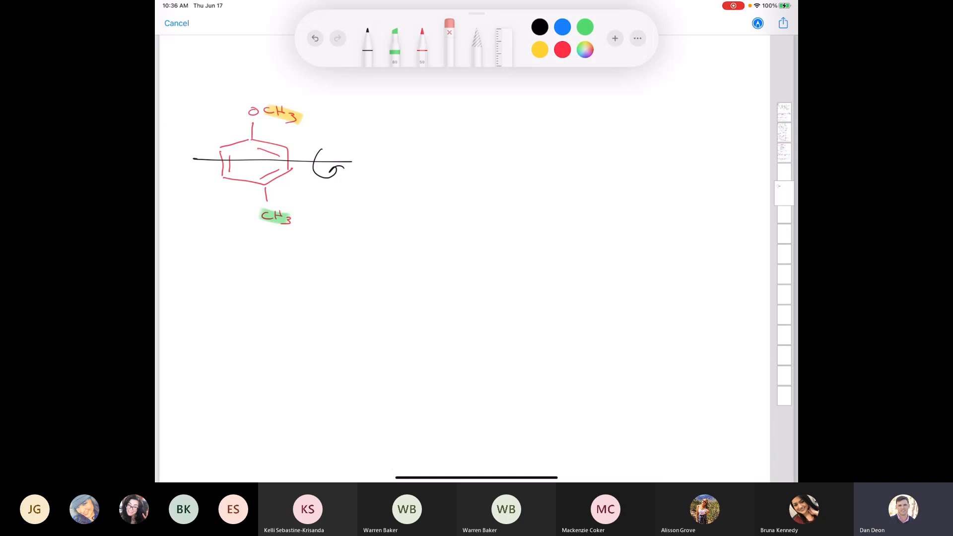
pyautogui.moveTo(451, 200); pyautogui.dragTo(492, 191)
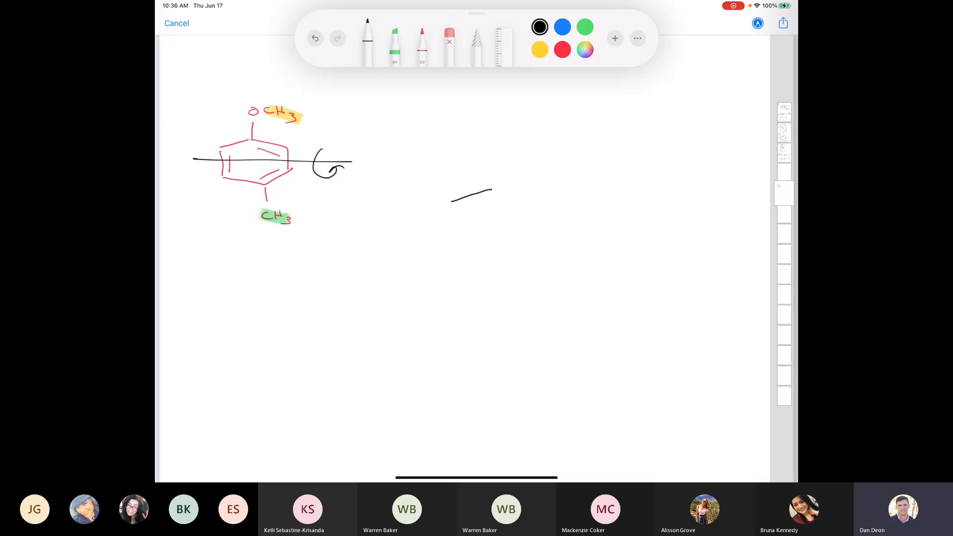
pyautogui.moveTo(492, 190); pyautogui.dragTo(504, 261)
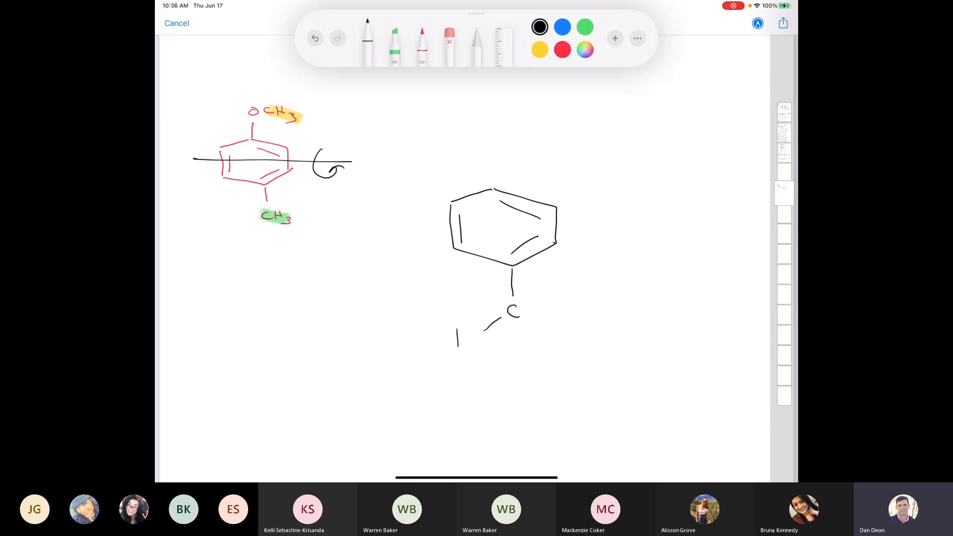
pyautogui.moveTo(462, 338); pyautogui.dragTo(516, 370)
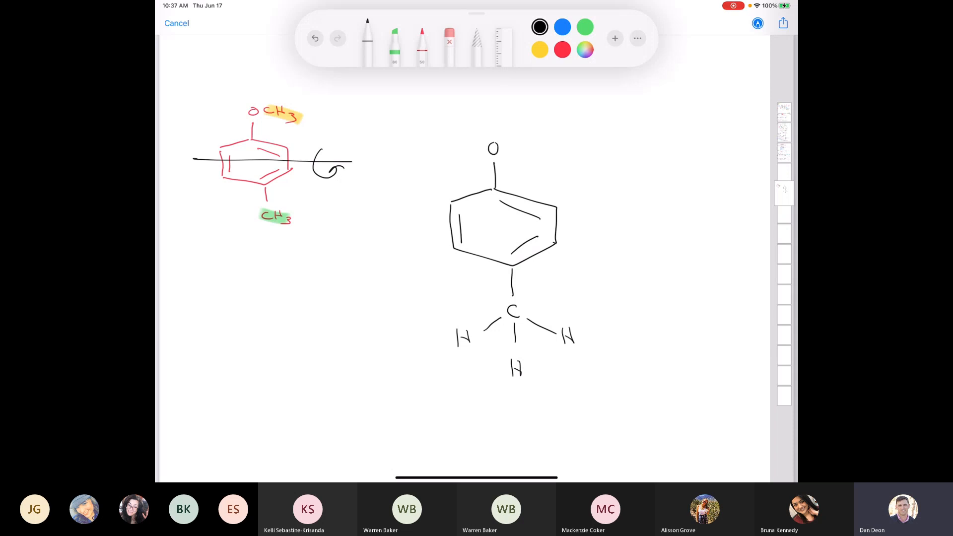
pyautogui.scroll(-3)
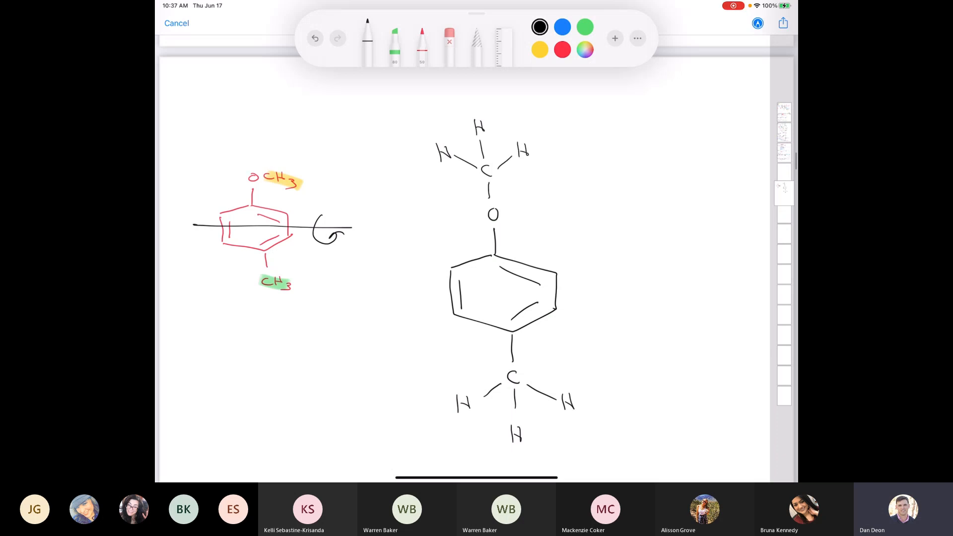
# Sketch red and blue rotation arrows at the top and bottom methyls, then undo those sketches.
pyautogui.click(561, 49)
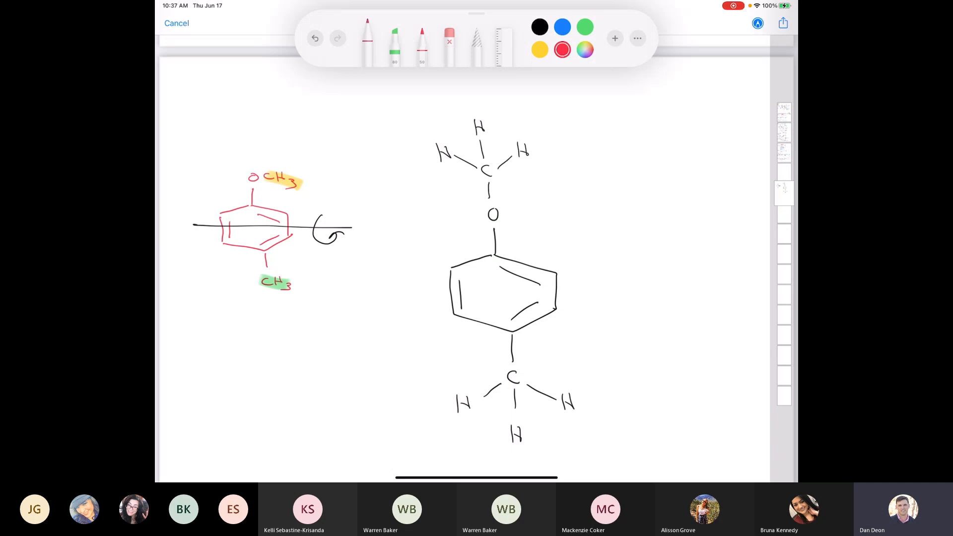
pyautogui.moveTo(454, 103); pyautogui.dragTo(467, 91)
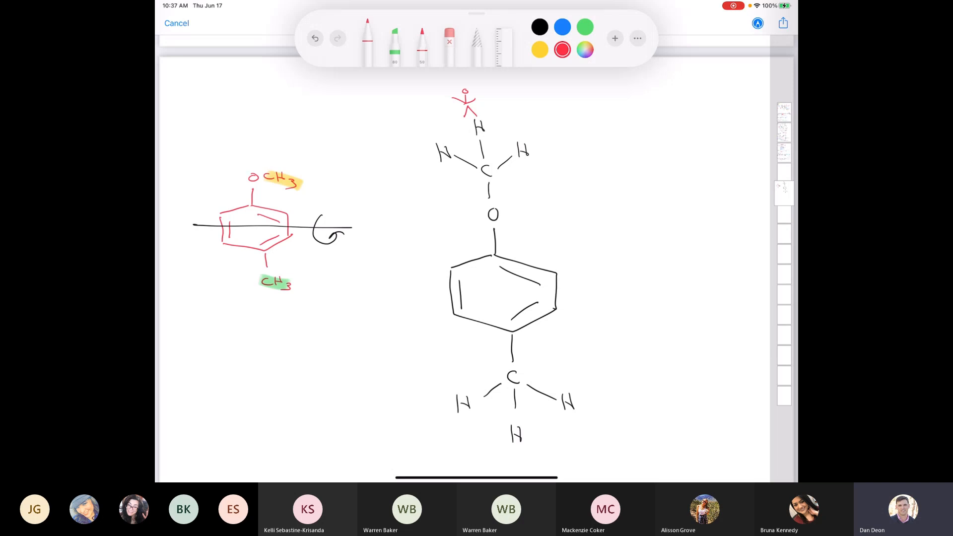
pyautogui.click(561, 27)
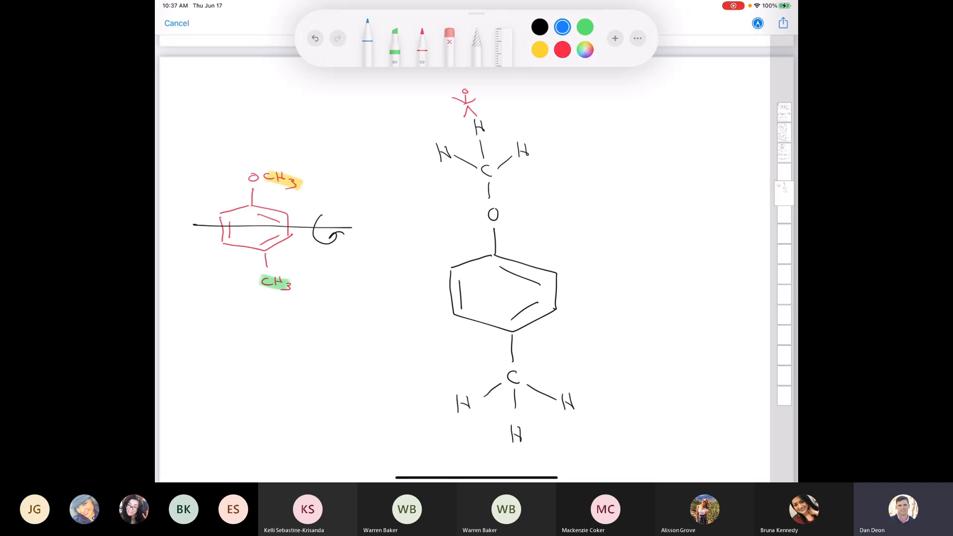
pyautogui.moveTo(462, 107); pyautogui.dragTo(481, 167)
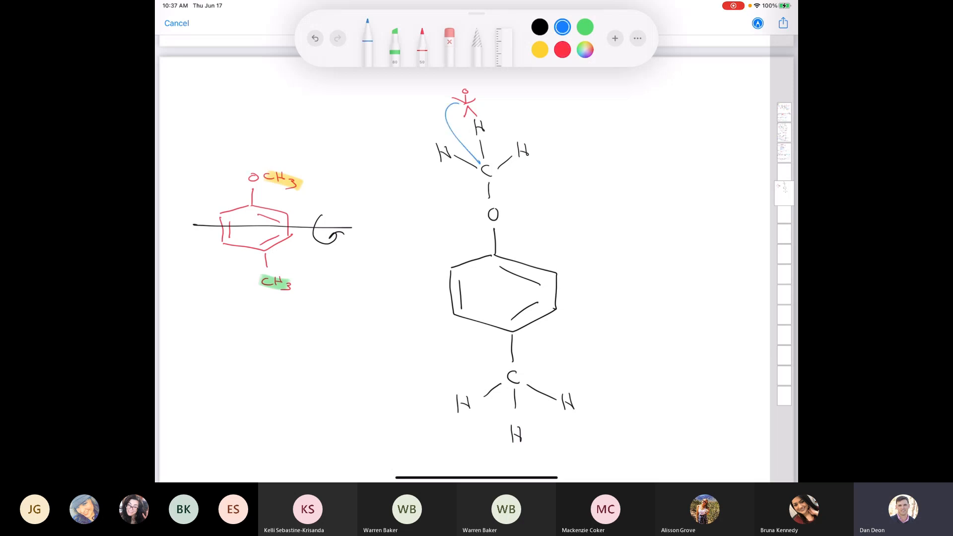
pyautogui.moveTo(450, 107); pyautogui.dragTo(480, 213)
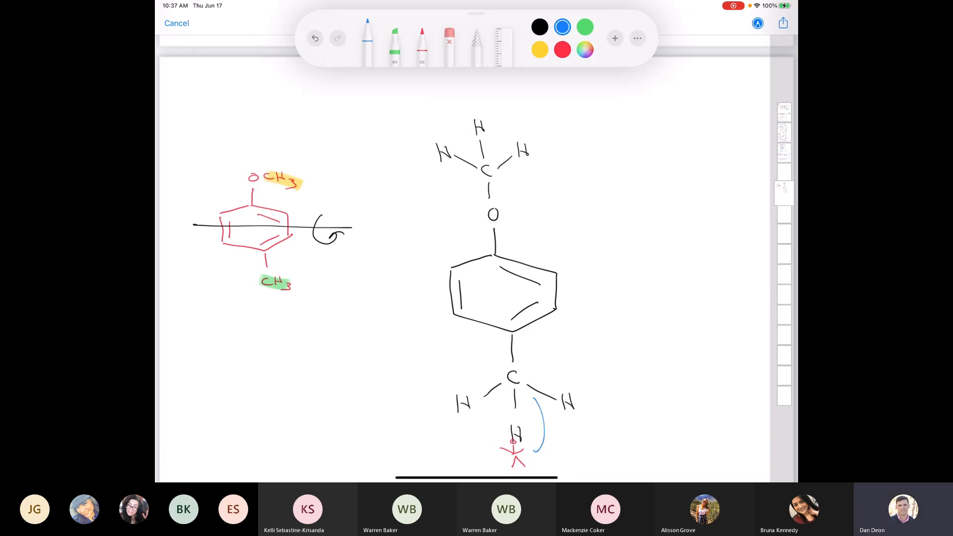
pyautogui.moveTo(524, 337); pyautogui.dragTo(532, 459)
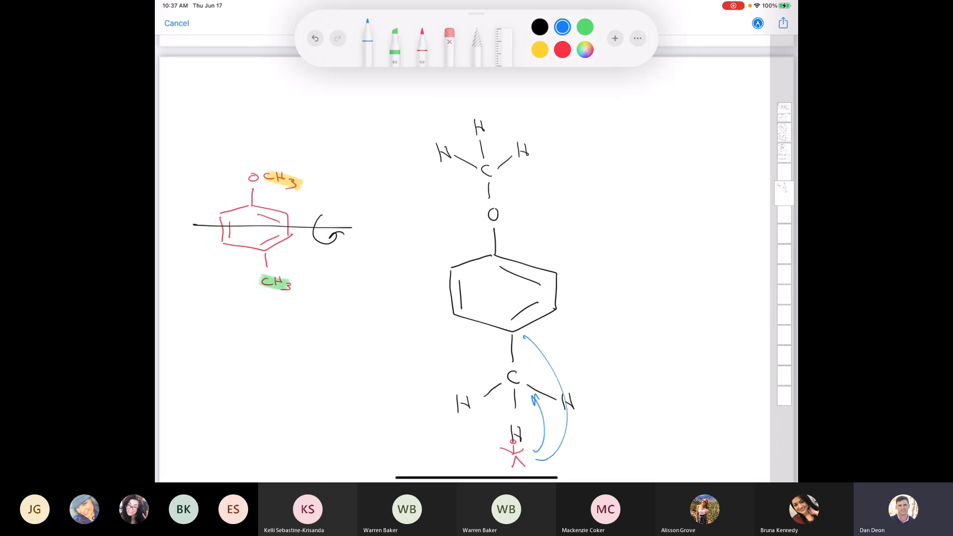
pyautogui.click(315, 38)
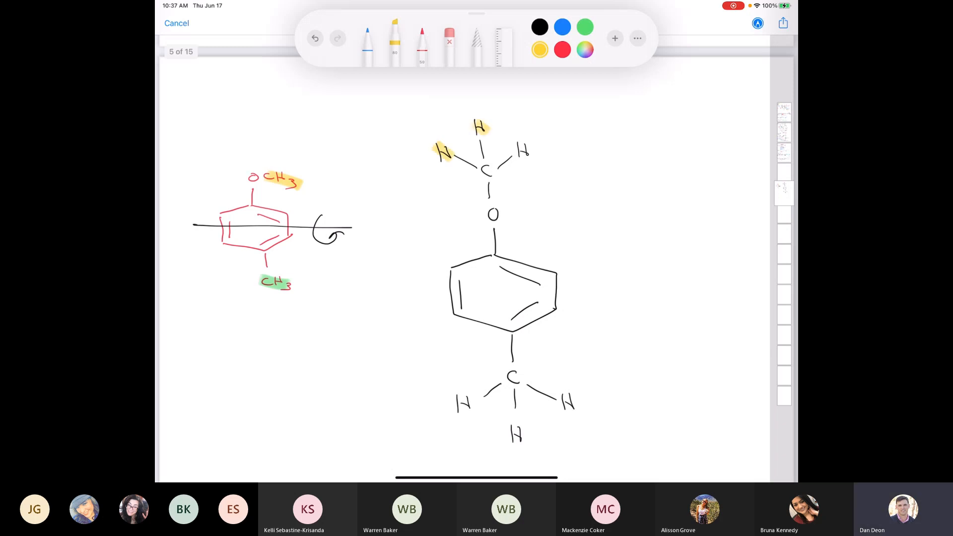
# Draw a blue bond-rotation arrow below the methoxy carbon pointing toward the oxygen.
pyautogui.click(561, 26)
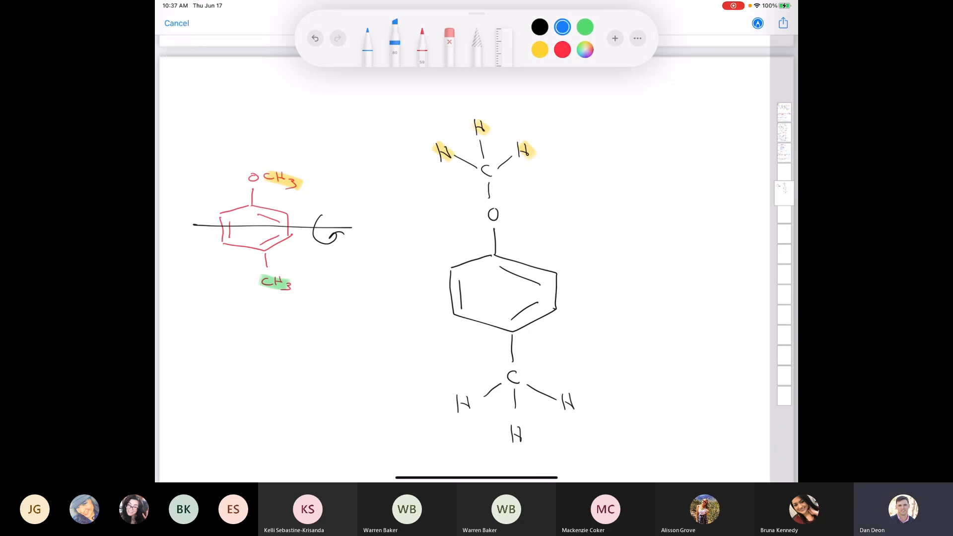
pyautogui.moveTo(476, 177); pyautogui.dragTo(477, 225)
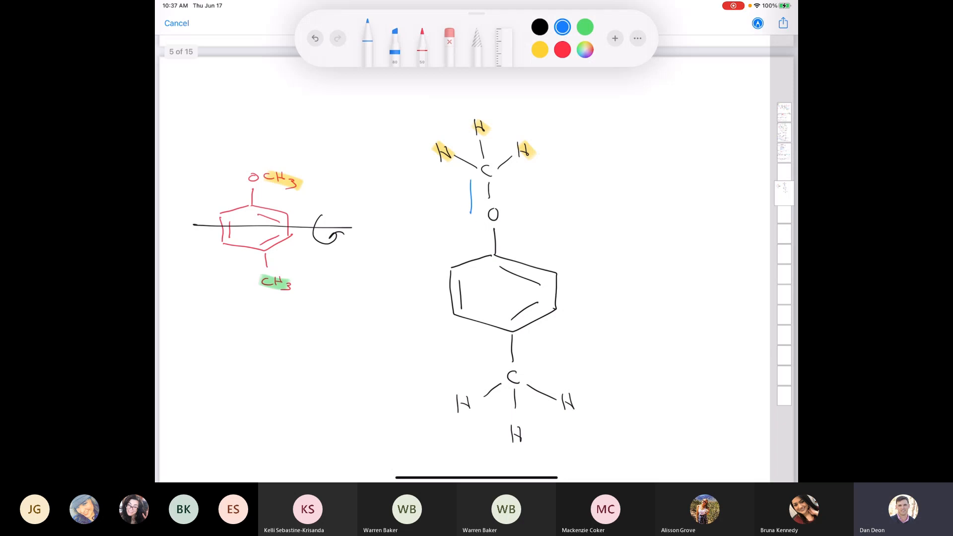
pyautogui.moveTo(470, 183); pyautogui.dragTo(470, 216)
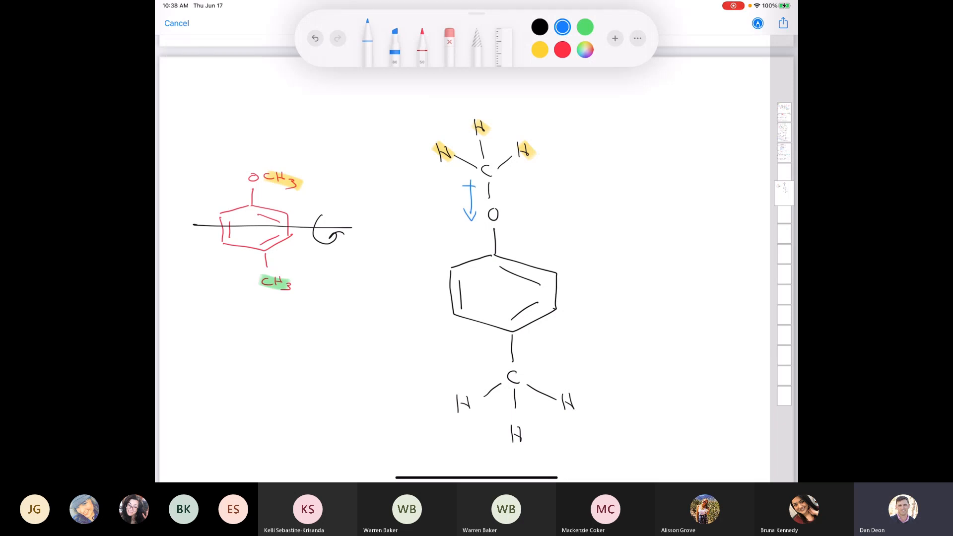
pyautogui.scroll(-3)
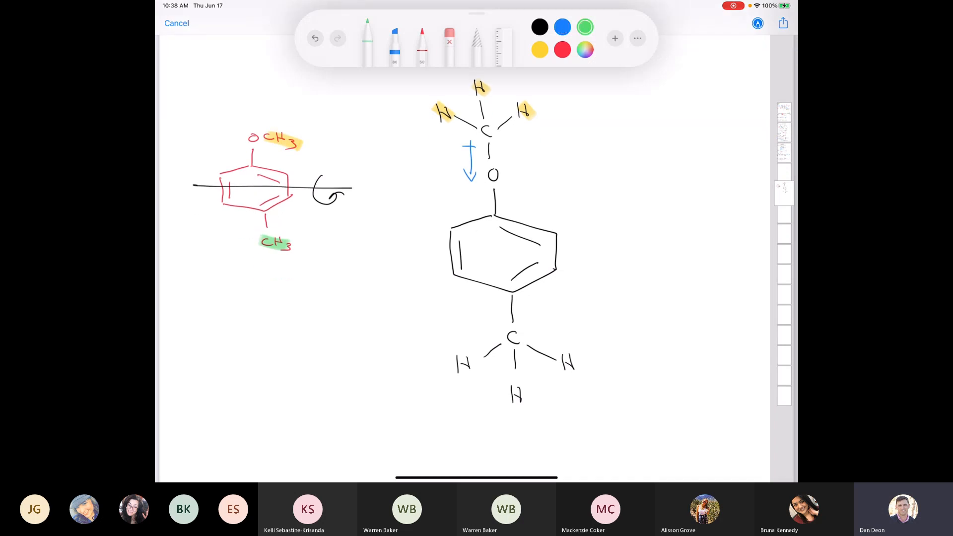
# Highlight the lower methyl hydrogens green, then switch to the eraser for the temporary circles.
pyautogui.click(395, 39)
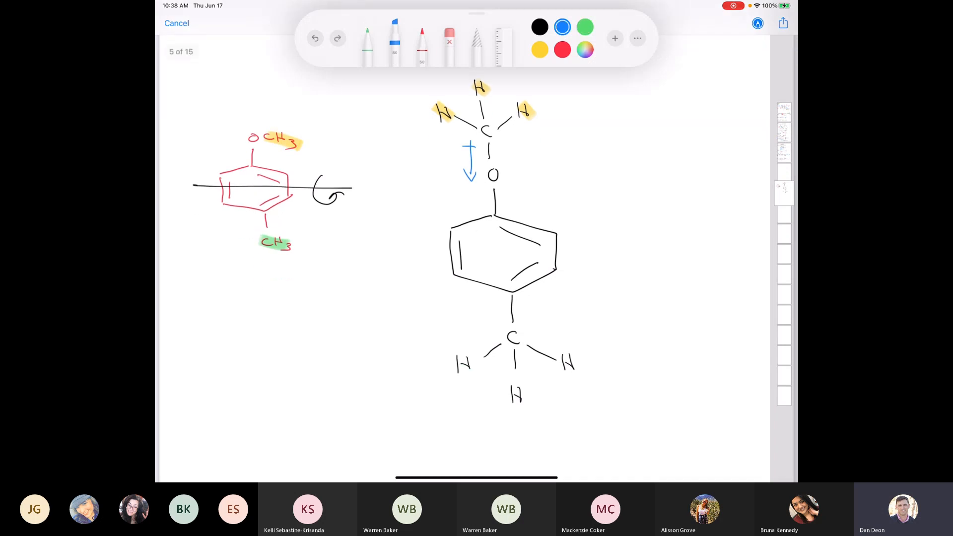
pyautogui.click(584, 27)
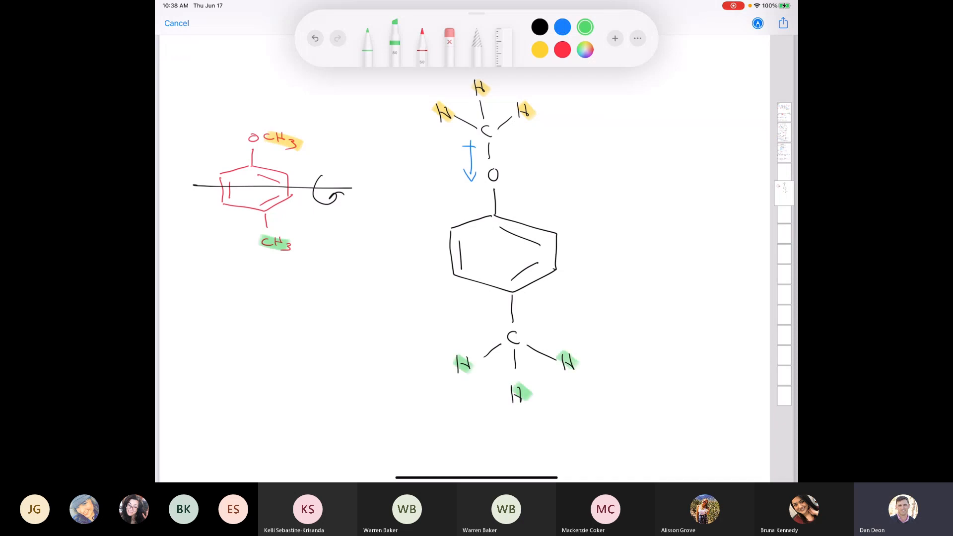
pyautogui.scroll(-3)
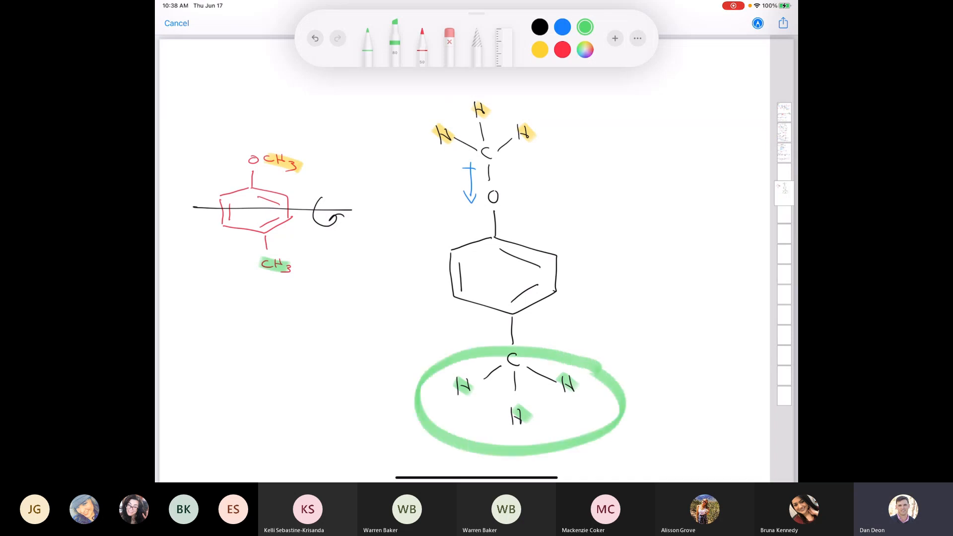
pyautogui.click(315, 39)
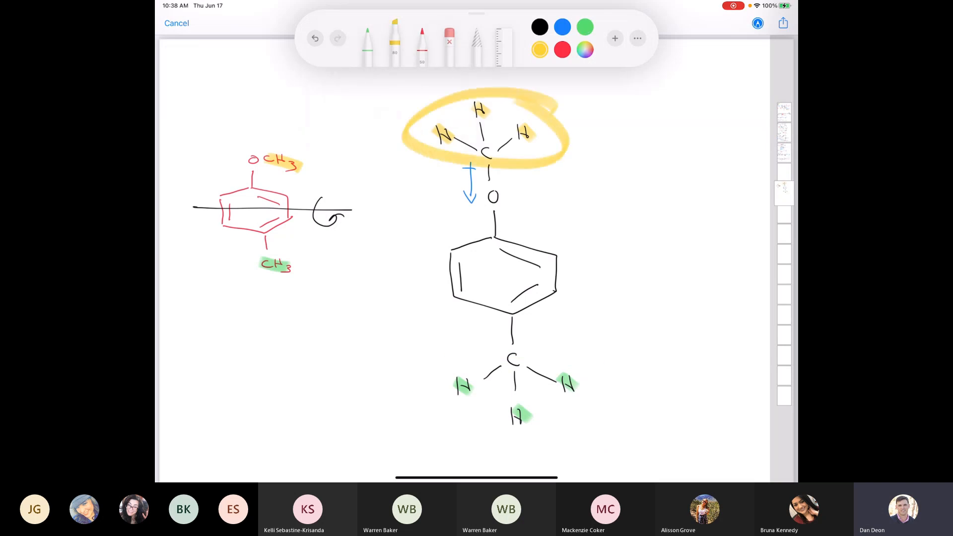
pyautogui.click(315, 38)
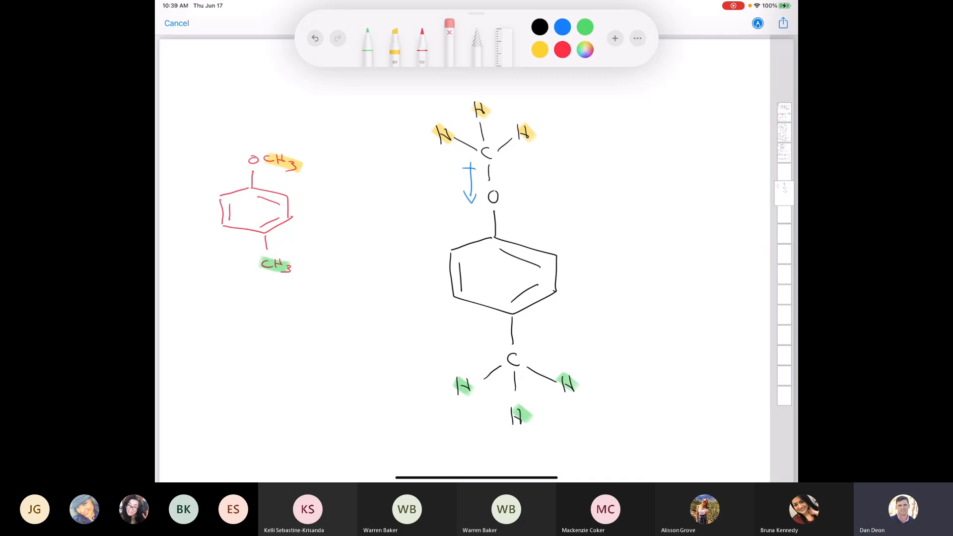
# Write black H atoms on the four ring carbons of the small red structure.
pyautogui.click(367, 40)
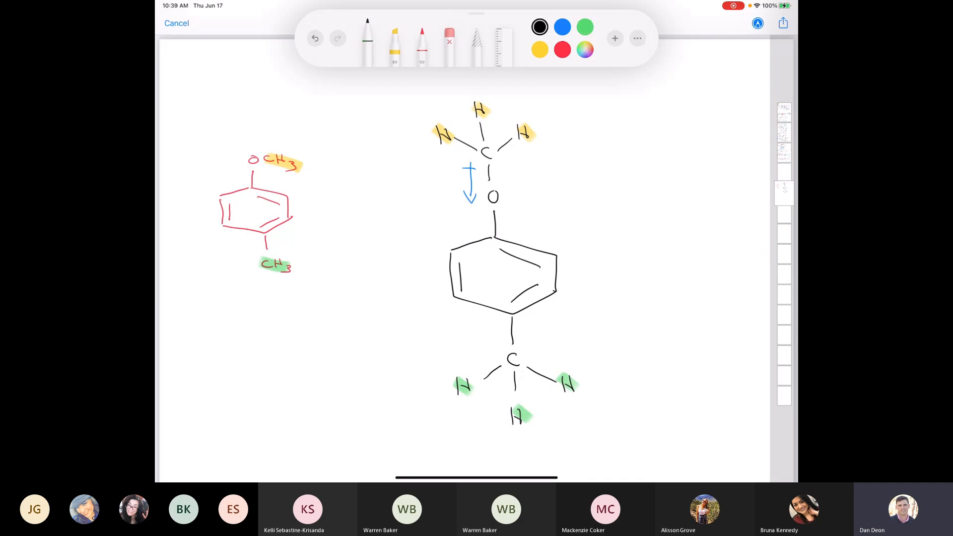
pyautogui.moveTo(198, 186); pyautogui.dragTo(222, 195)
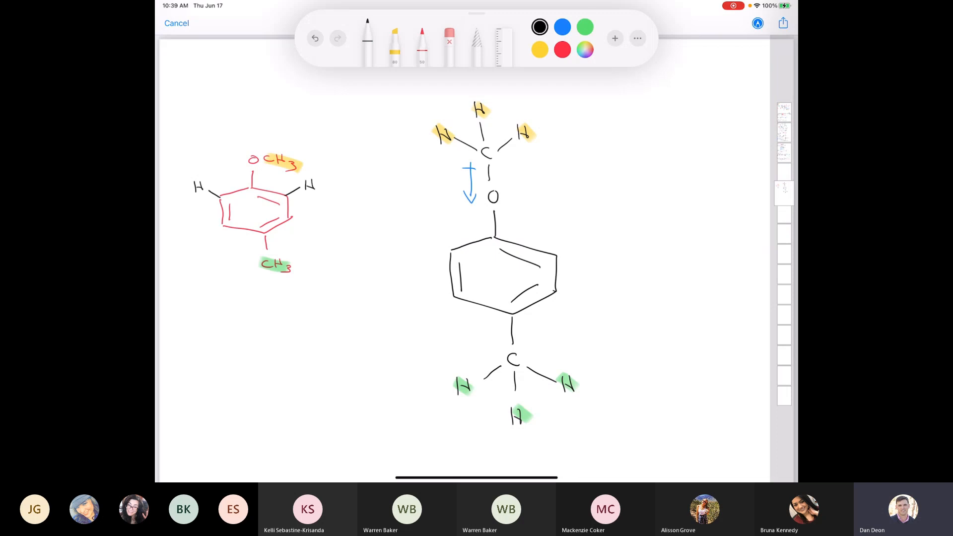
pyautogui.moveTo(207, 234); pyautogui.dragTo(319, 229)
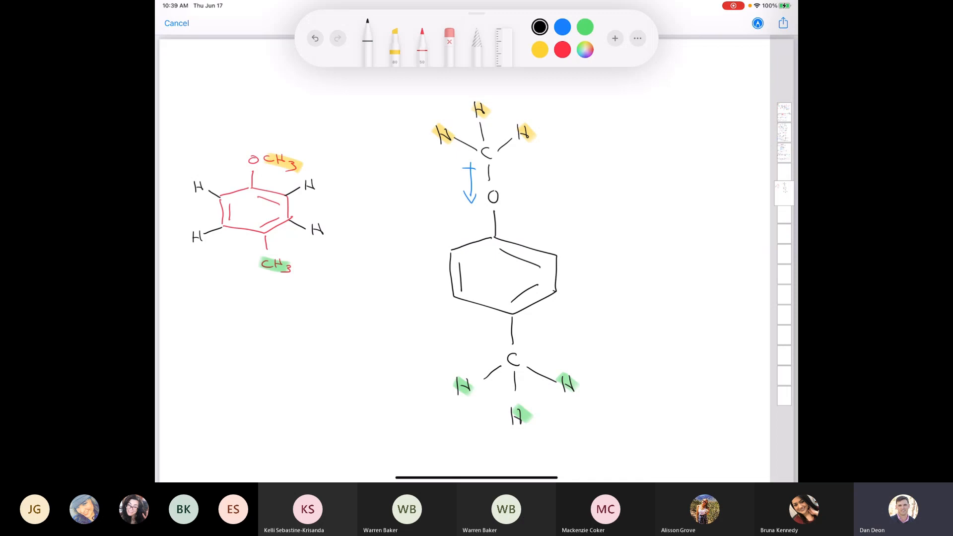
# Highlight the ring hydrogens blue beside OCH3 and red beside CH3 on both drawings.
pyautogui.click(561, 26)
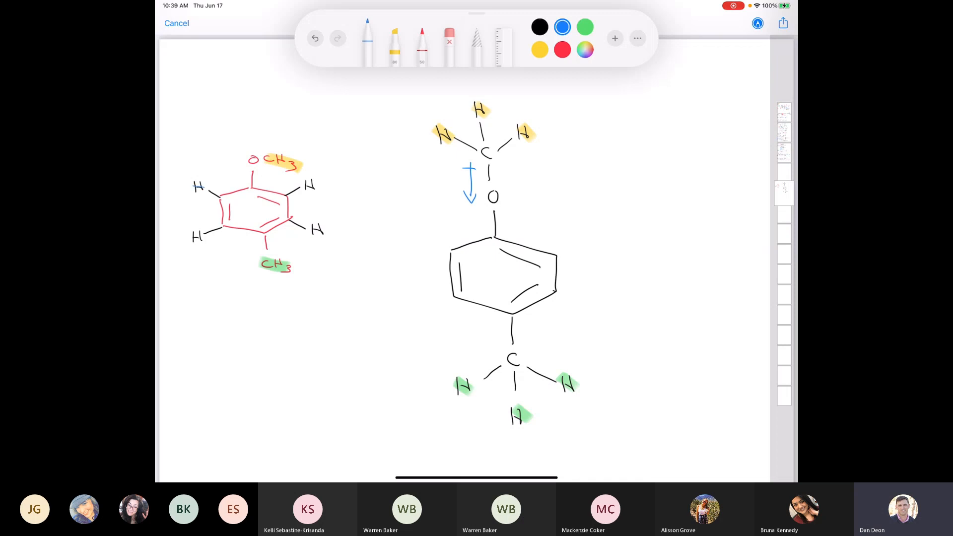
pyautogui.click(394, 43)
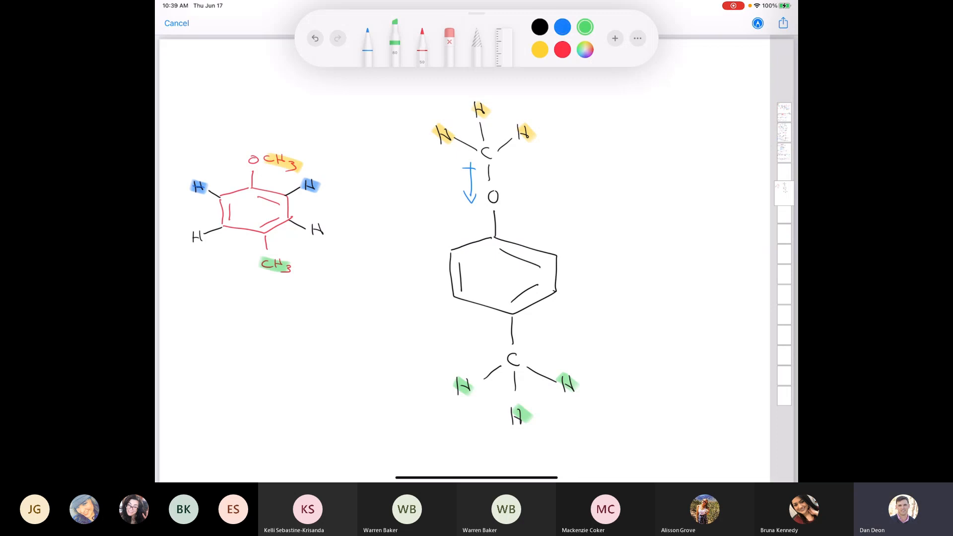
pyautogui.click(561, 50)
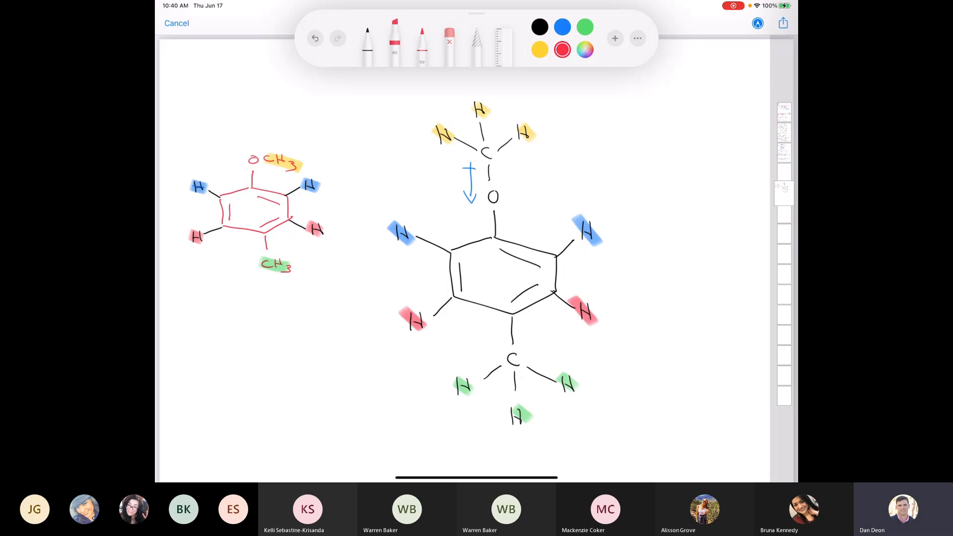
pyautogui.click(449, 38)
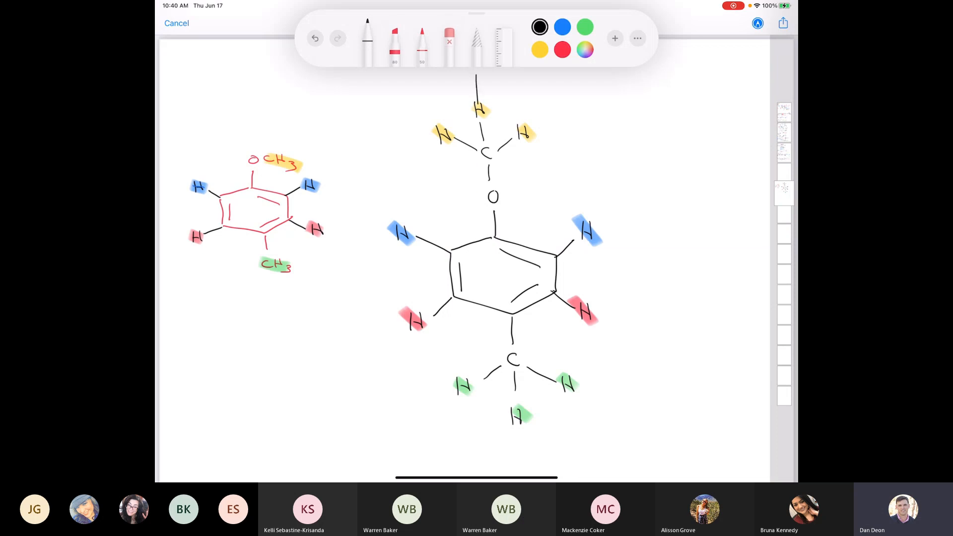
# Draw the vertical symmetry axis with a 180° rotation arrow, then swipe to blank page space.
pyautogui.moveTo(478, 77); pyautogui.dragTo(510, 453)
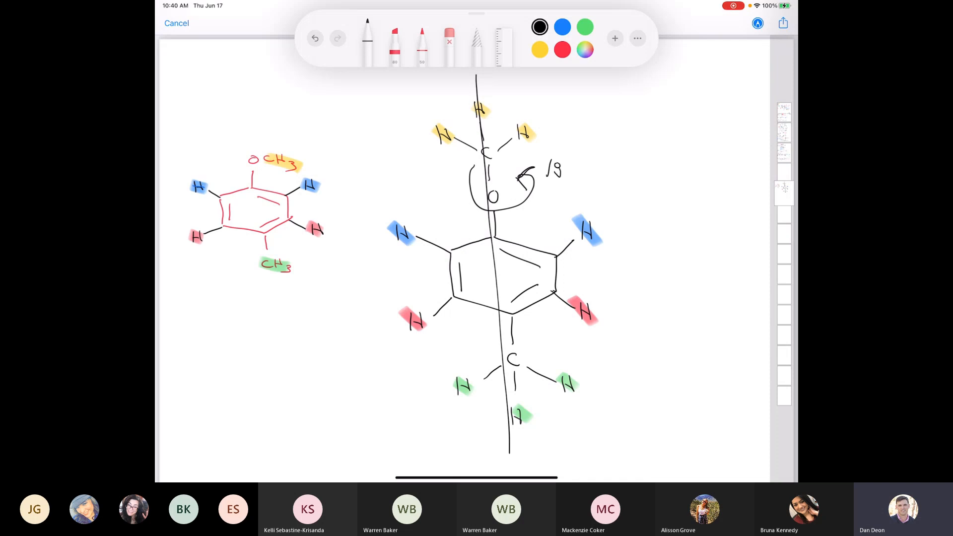
pyautogui.write('0°')
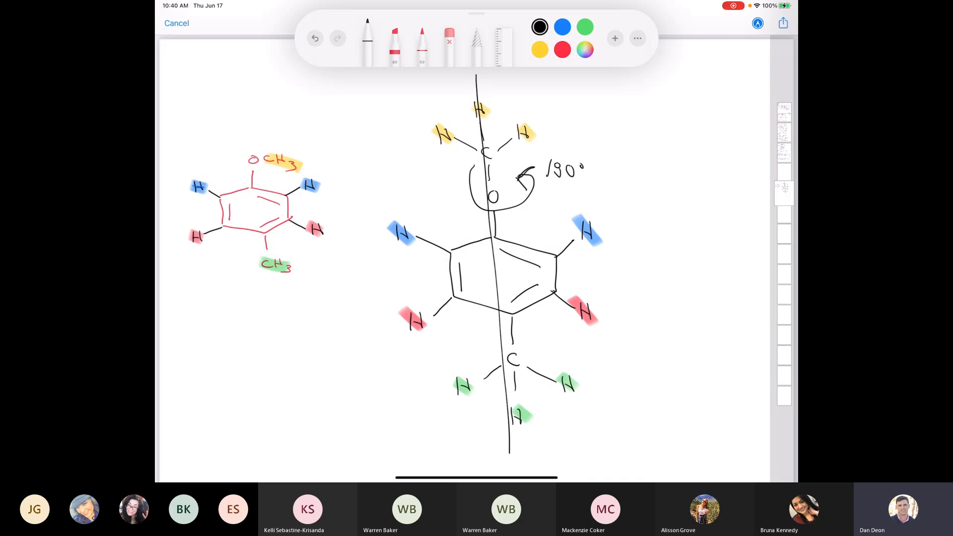
pyautogui.moveTo(380, 215); pyautogui.dragTo(402, 256)
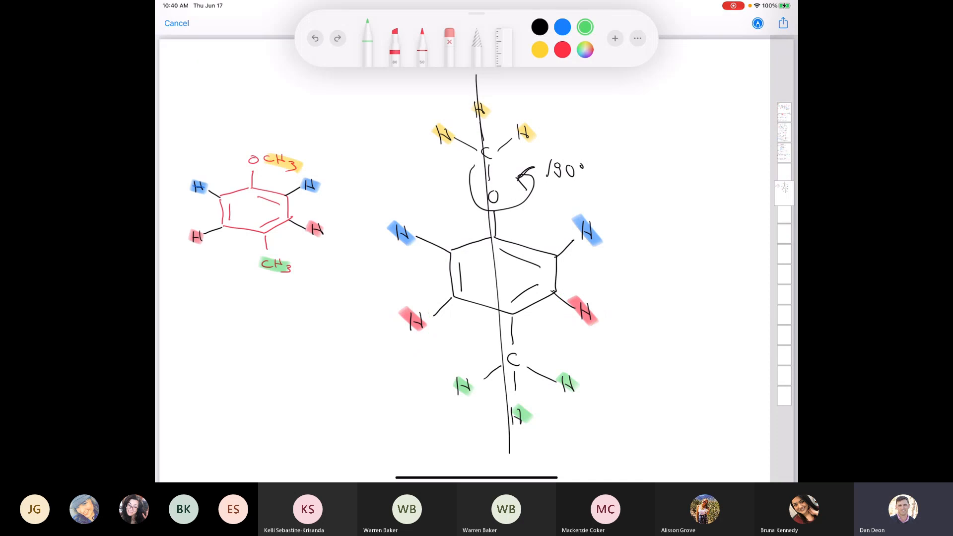
pyautogui.click(538, 27)
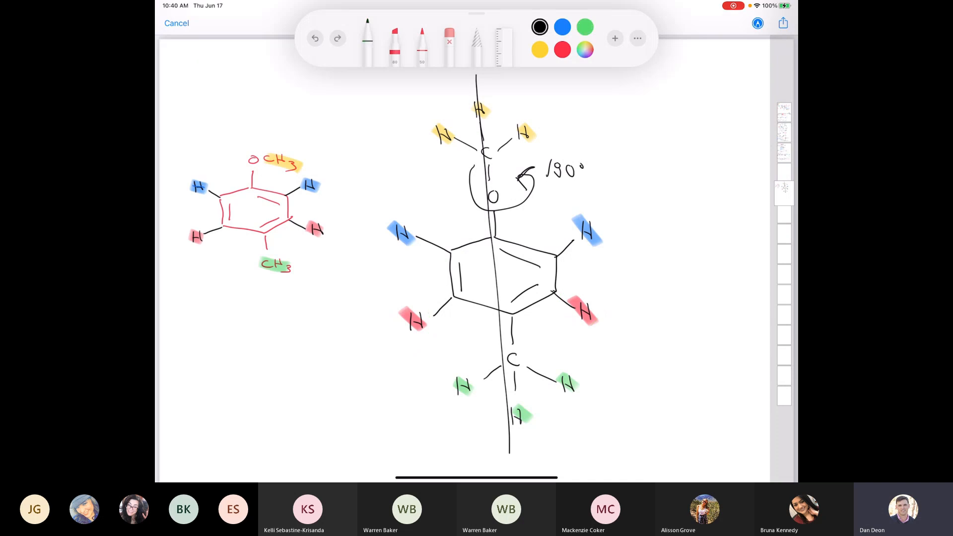
pyautogui.moveTo(187, 209); pyautogui.dragTo(381, 210)
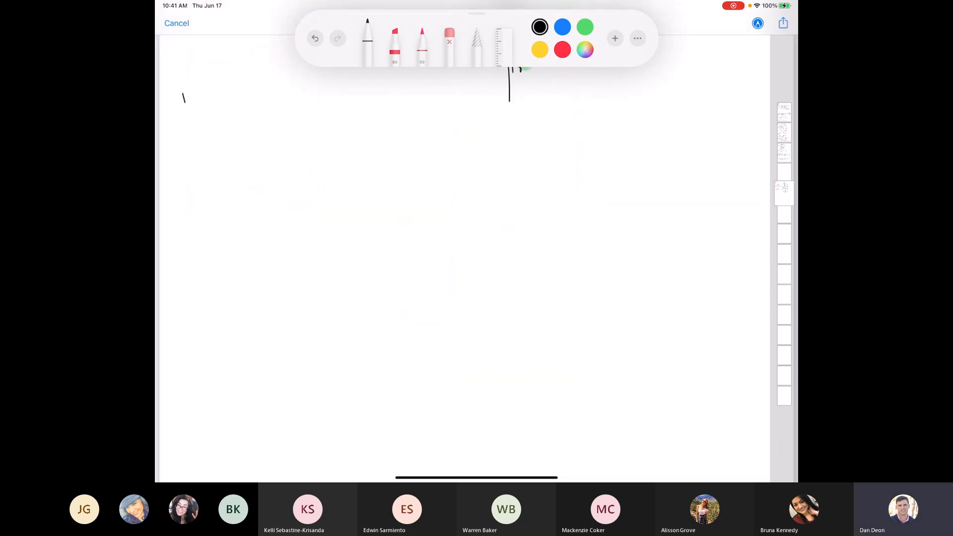
# Write the underlined 15.5 heading, a circled c, and the benzene ring outline.
pyautogui.moveTo(183, 101); pyautogui.dragTo(231, 112)
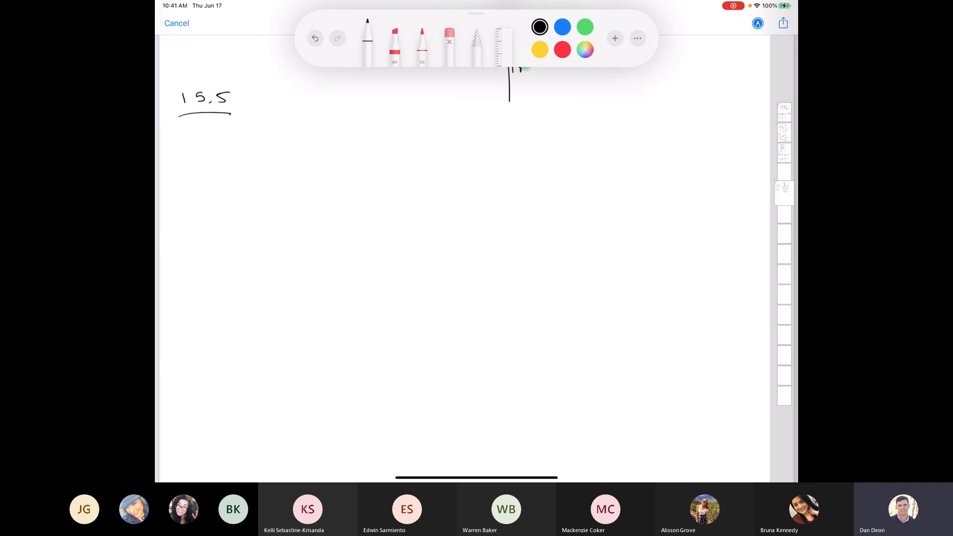
pyautogui.moveTo(180, 151); pyautogui.dragTo(198, 143)
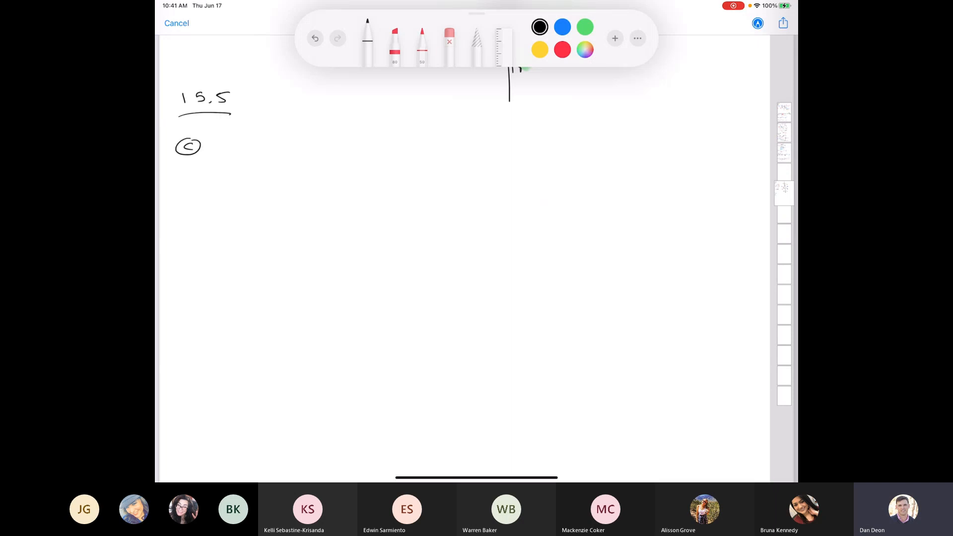
pyautogui.moveTo(241, 186); pyautogui.dragTo(314, 216)
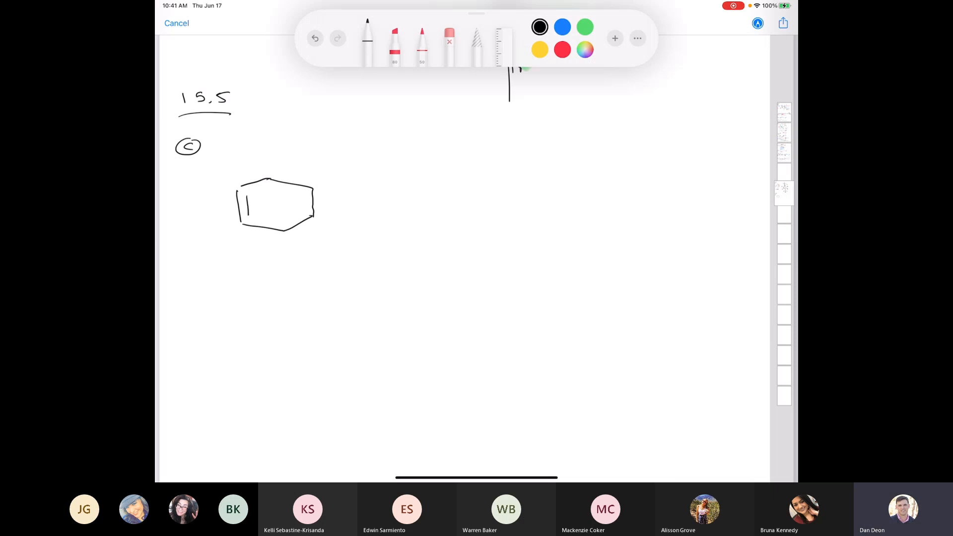
# Add the ring's double bonds and para substituent bonds labelled CH3.
pyautogui.moveTo(267, 149); pyautogui.dragTo(298, 229)
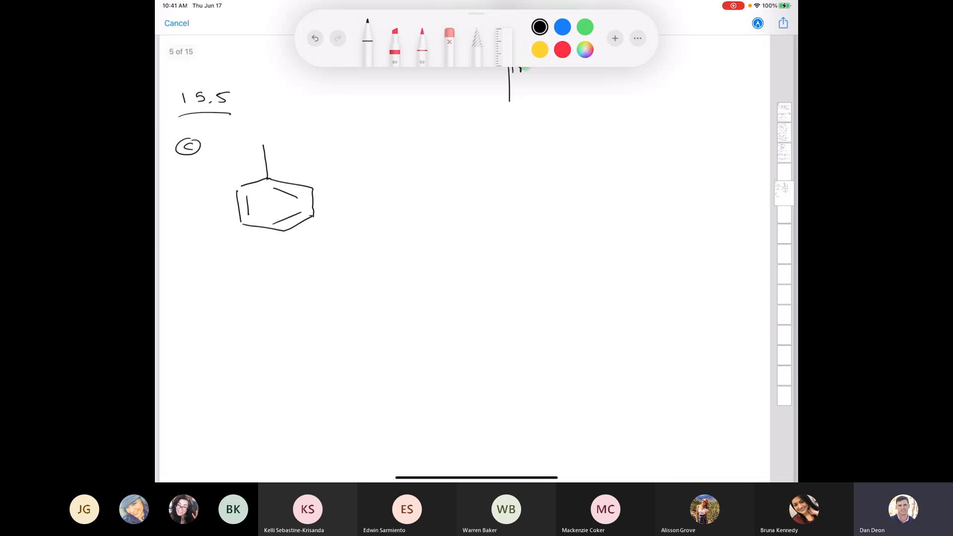
pyautogui.moveTo(270, 225); pyautogui.dragTo(289, 261)
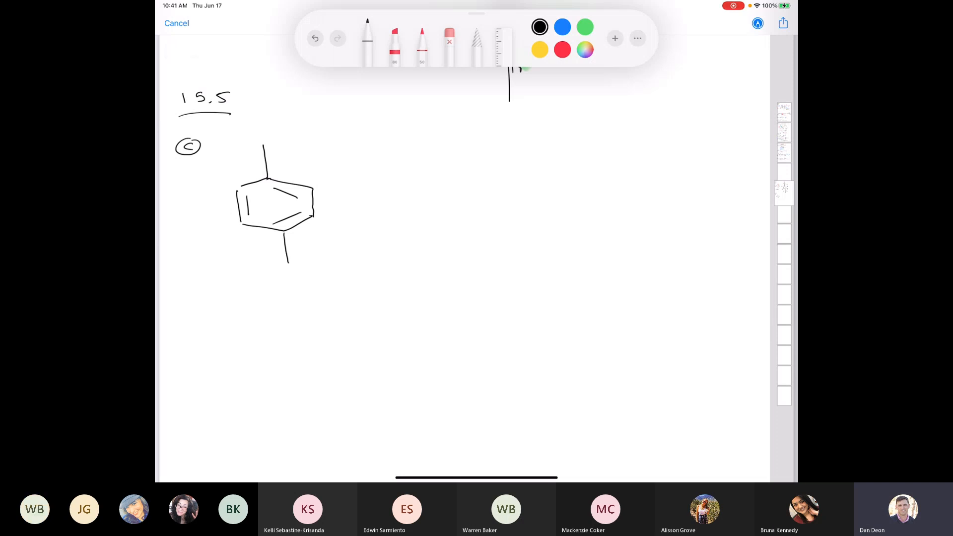
pyautogui.write('CH3')
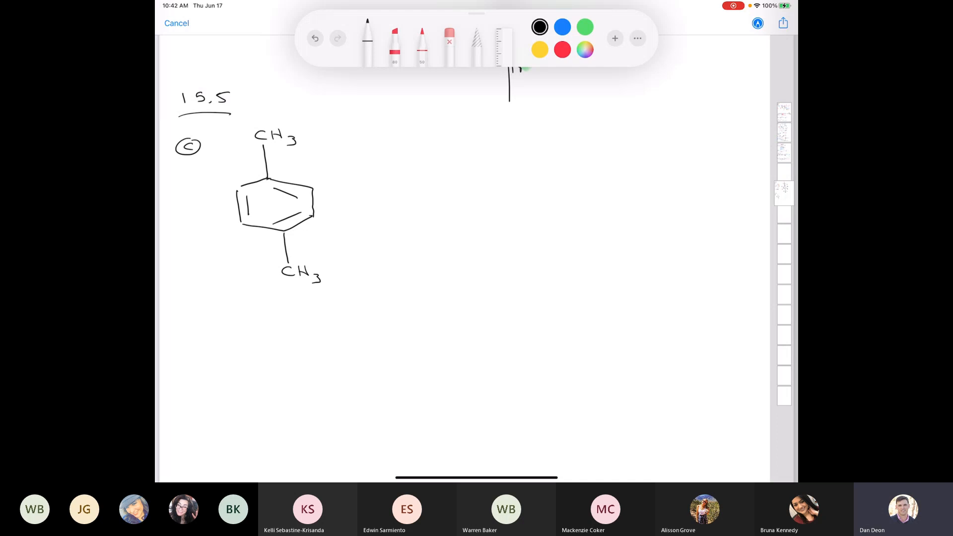
# Write '2 signals' under the ring and sketch its rotation arrow and horizontal mirror line.
pyautogui.moveTo(183, 347); pyautogui.dragTo(201, 344)
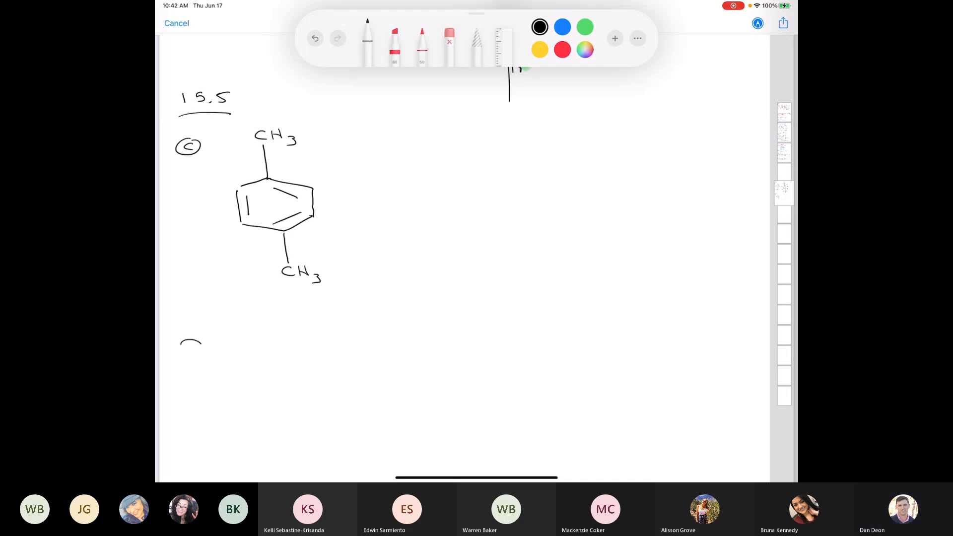
pyautogui.write('2 Sigm')
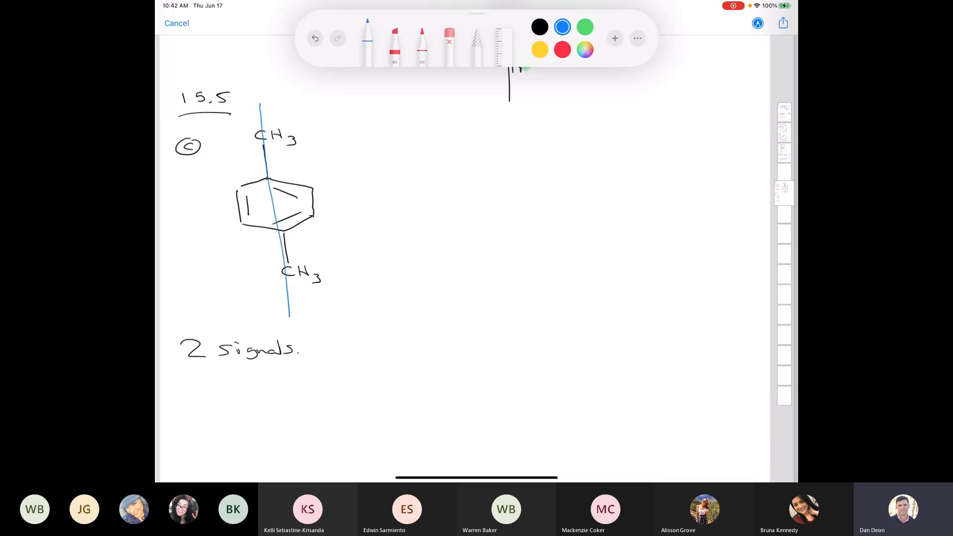
pyautogui.moveTo(258, 128); pyautogui.dragTo(291, 112)
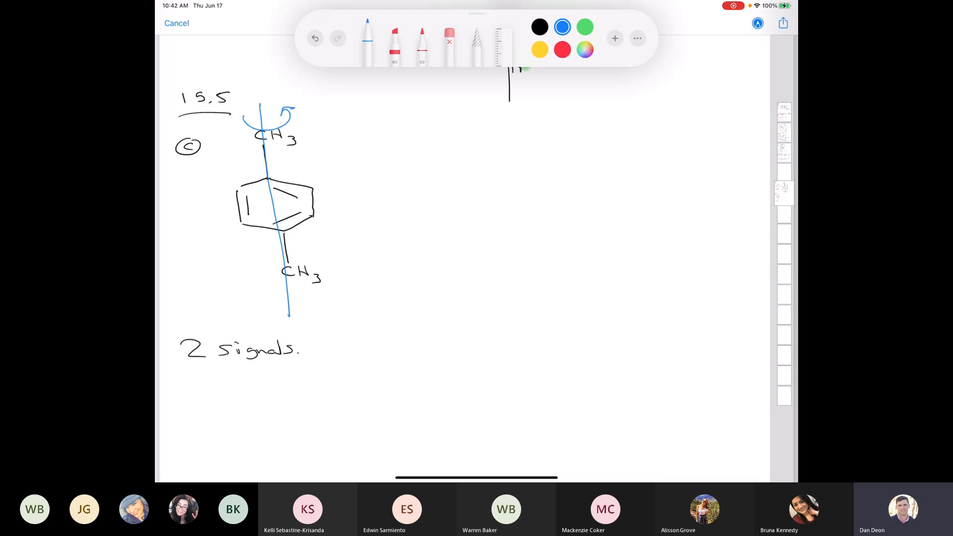
pyautogui.moveTo(199, 208); pyautogui.dragTo(388, 201)
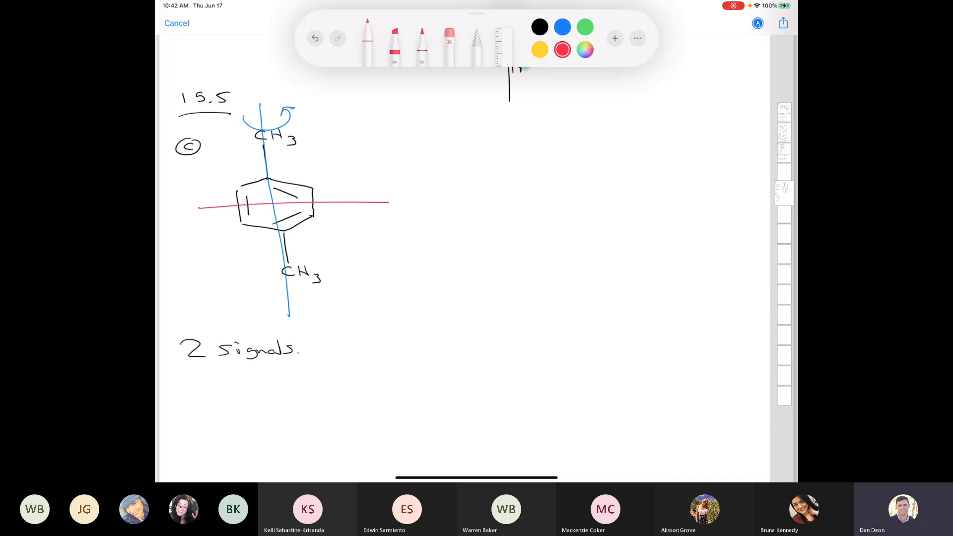
pyautogui.moveTo(362, 194); pyautogui.dragTo(368, 212)
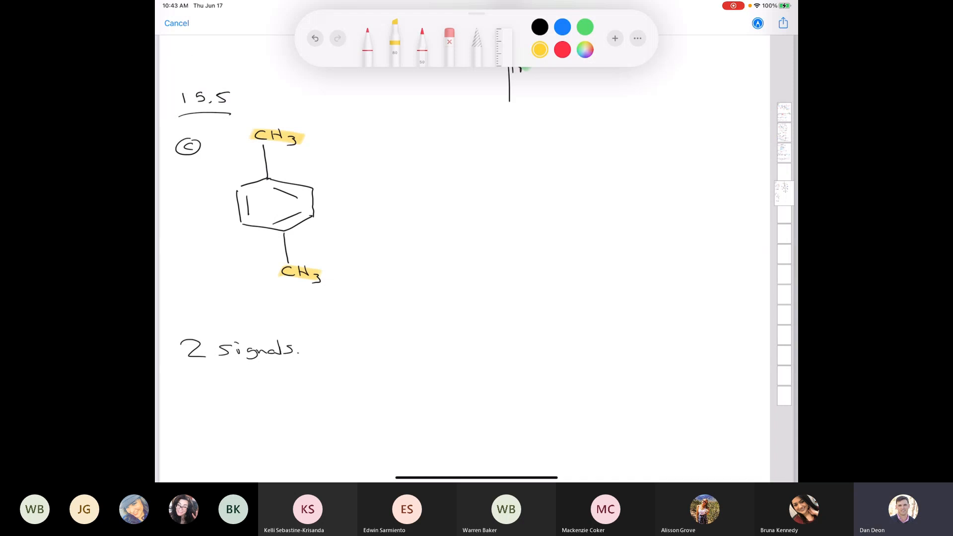
pyautogui.click(584, 27)
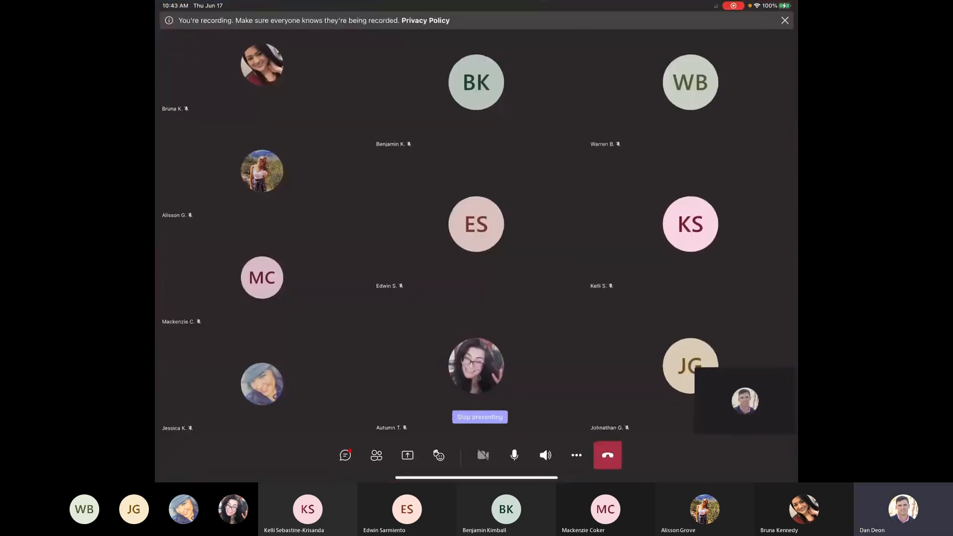
pyautogui.click(479, 417)
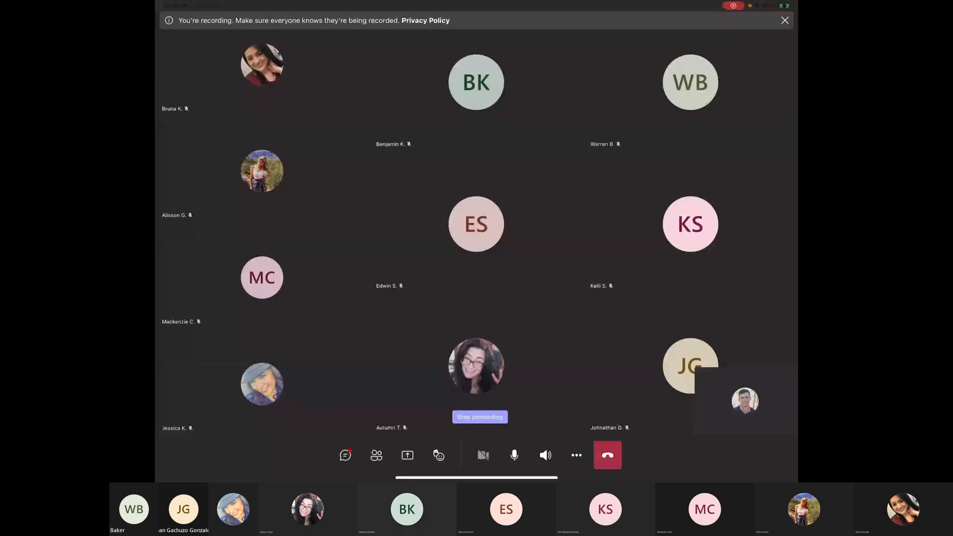
# Bring up the meeting's More actions menu containing Stop recording.
pyautogui.click(576, 454)
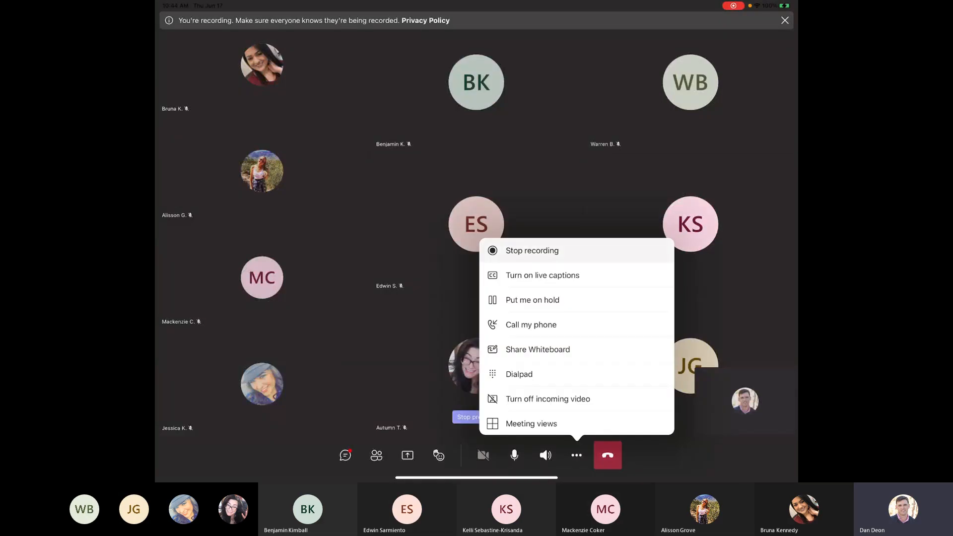